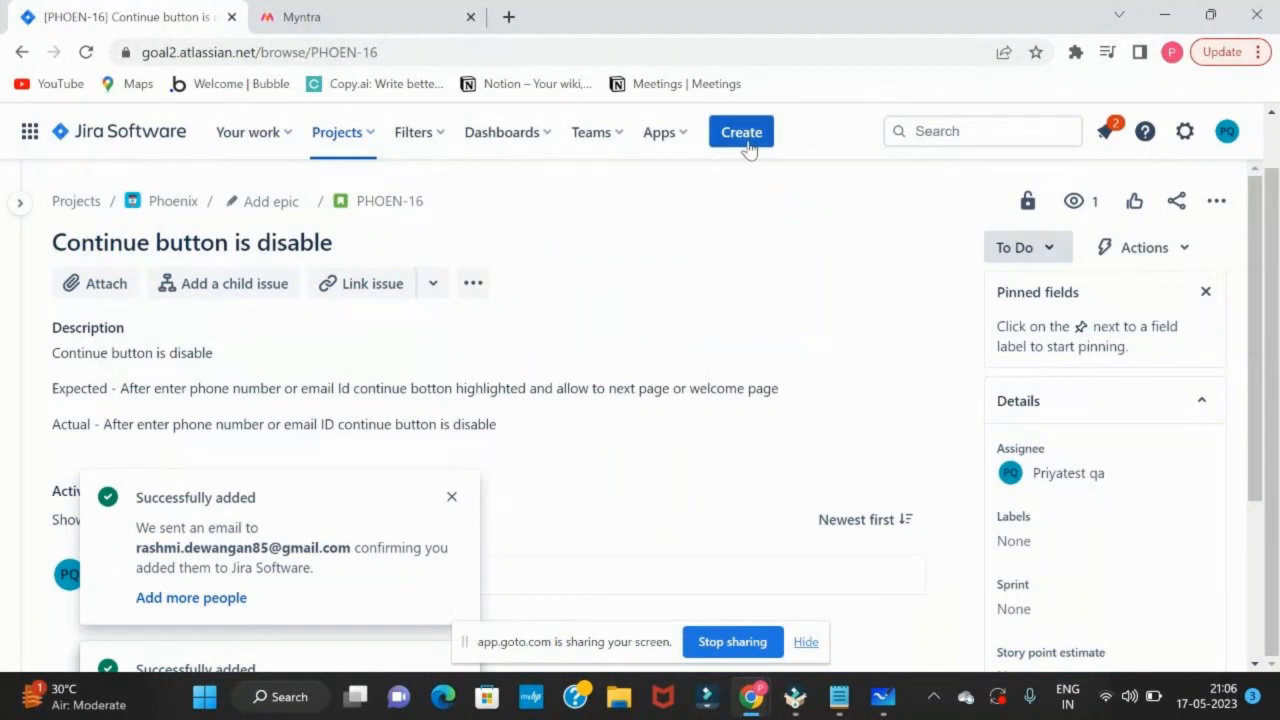
- Open a Create issue form for a Phoenix Bug and scroll down to Summary
{"action": "left_click", "coordinate": [740, 131]}
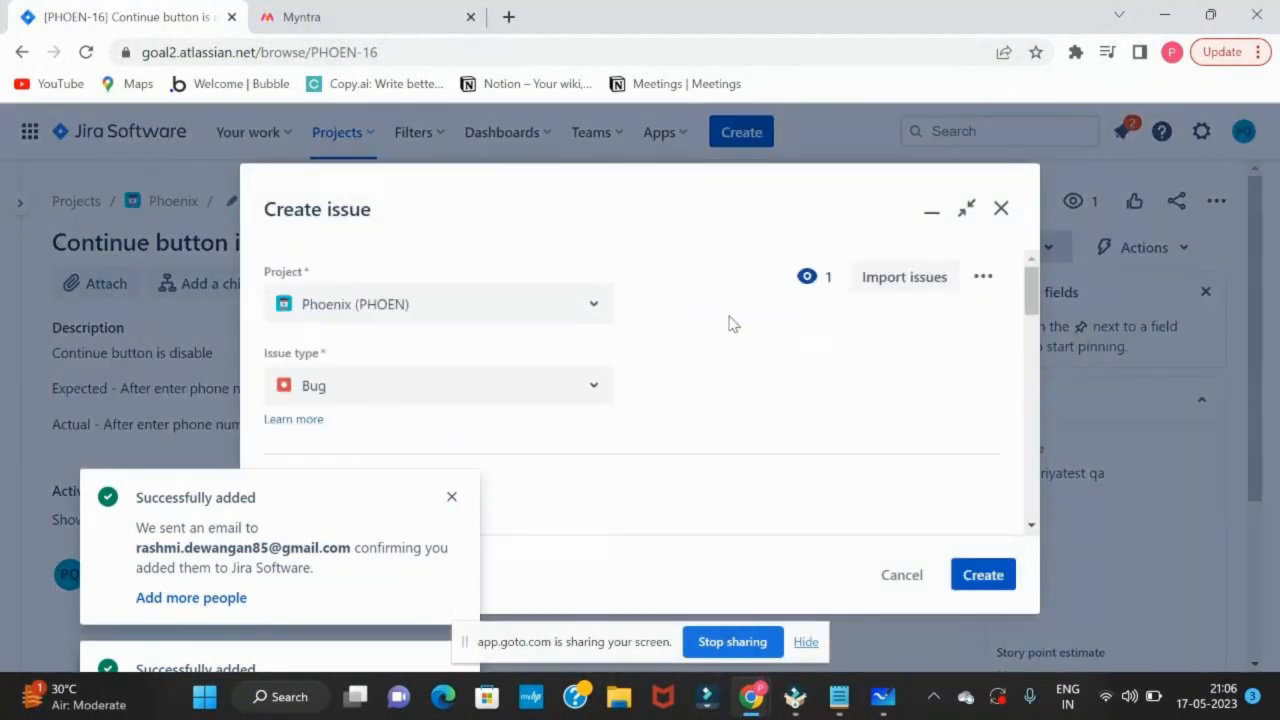
{"action": "mouse_move", "coordinate": [465, 311]}
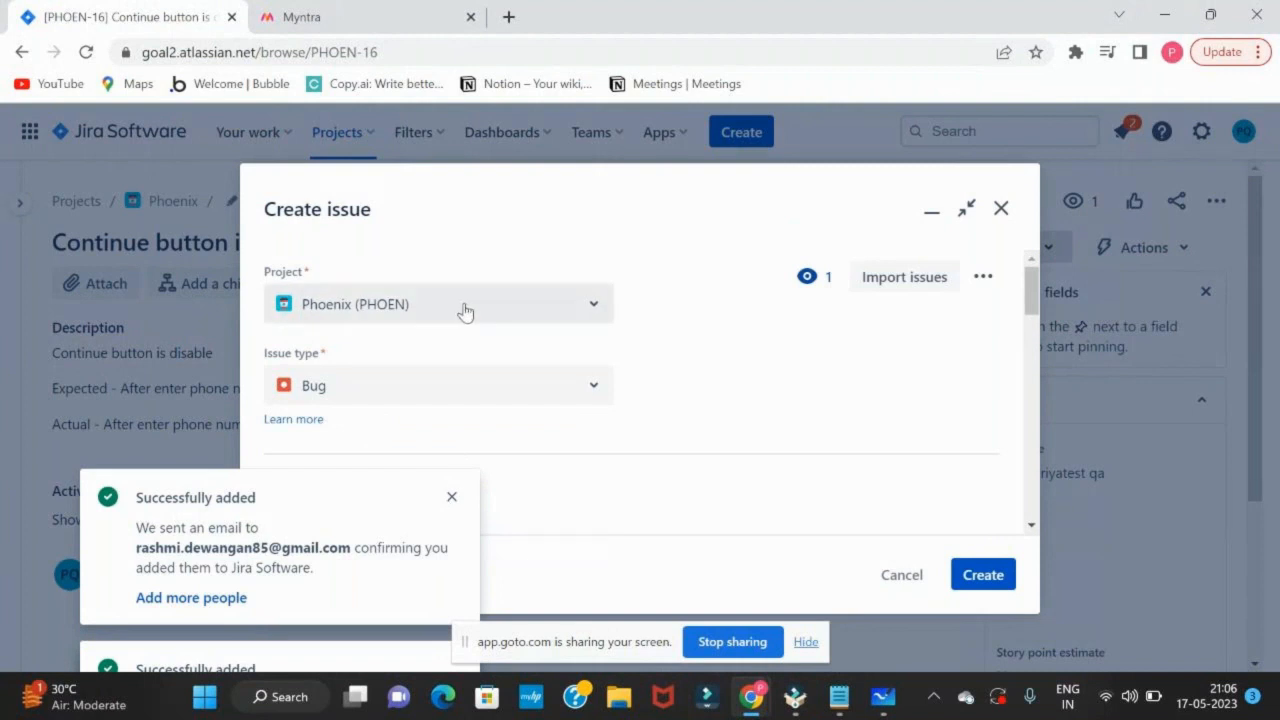
{"action": "mouse_move", "coordinate": [639, 322]}
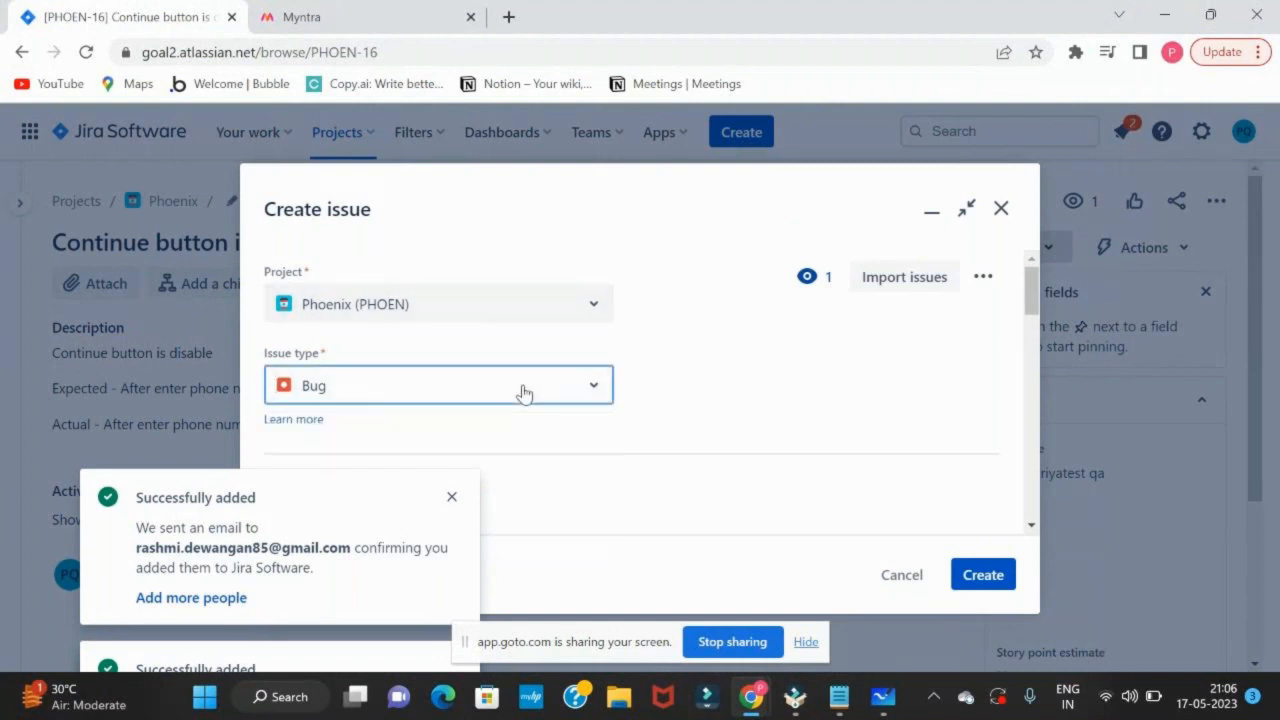
{"action": "scroll", "scroll_direction": "down", "scroll_amount": 3}
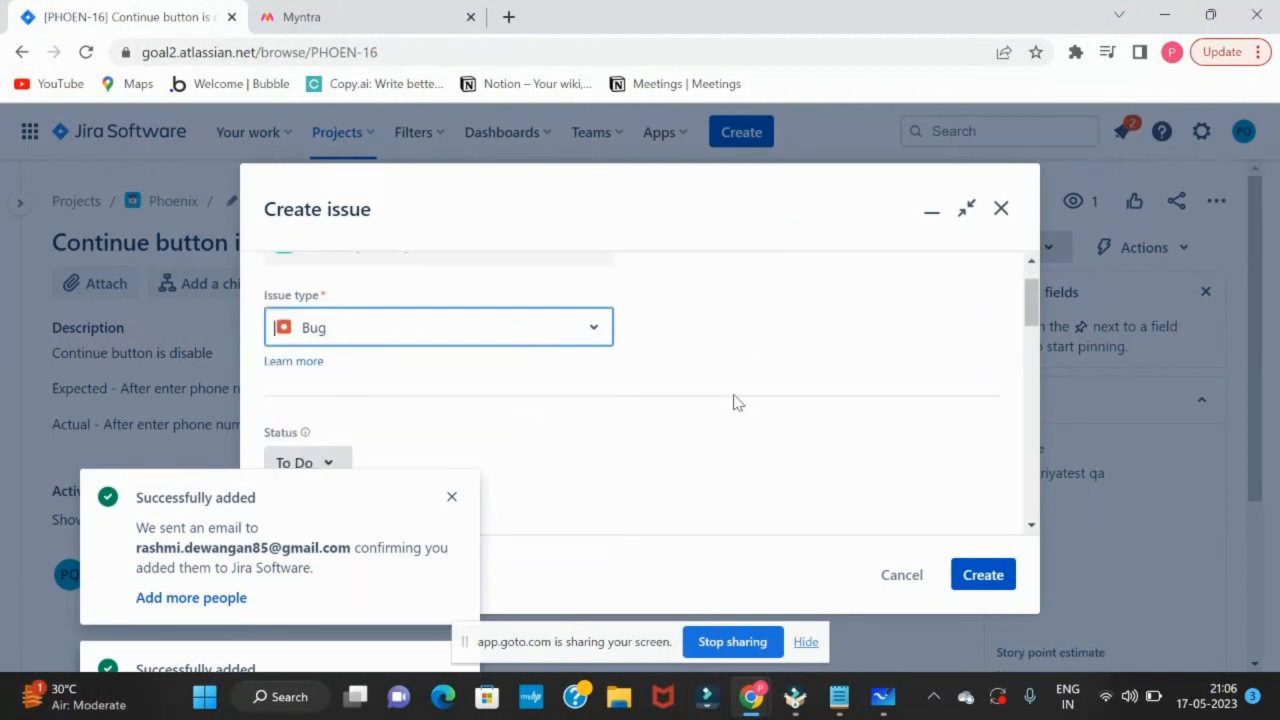
{"action": "scroll", "scroll_direction": "down", "scroll_amount": 3}
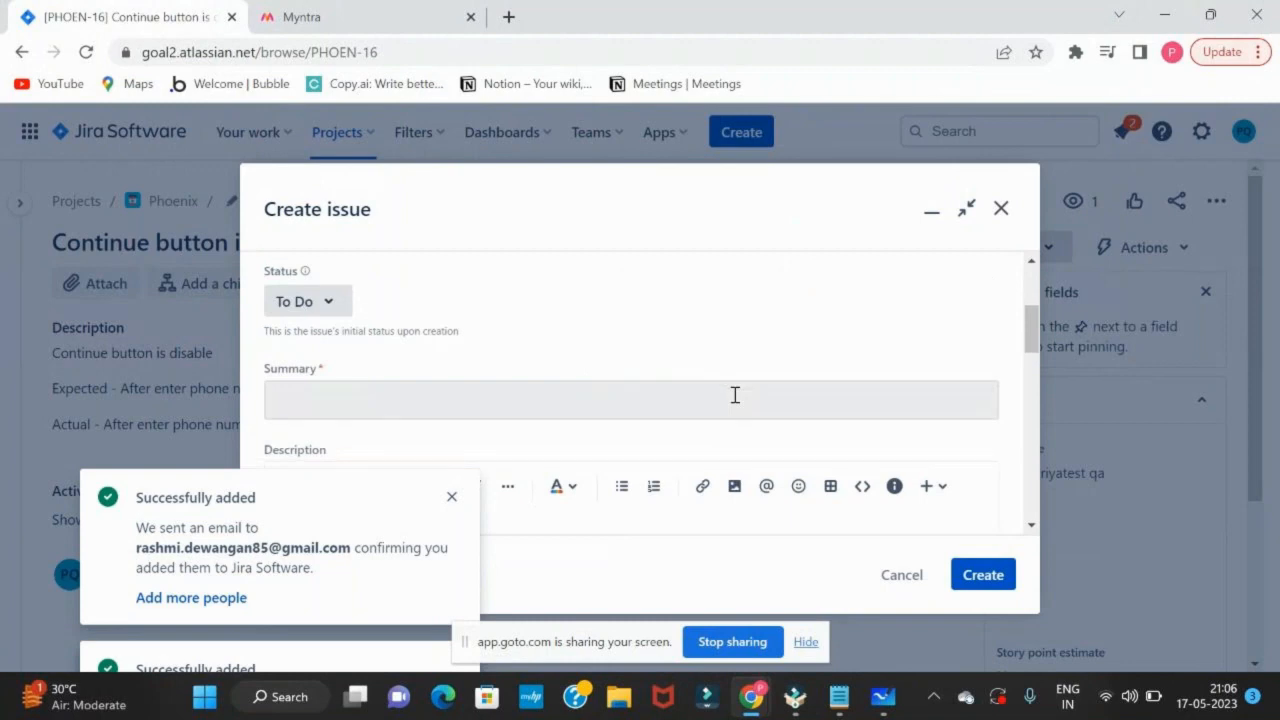
- Enter the summary 'User is not able to login with valid details' and paste it into Description
{"action": "type", "text": "User is not able"}
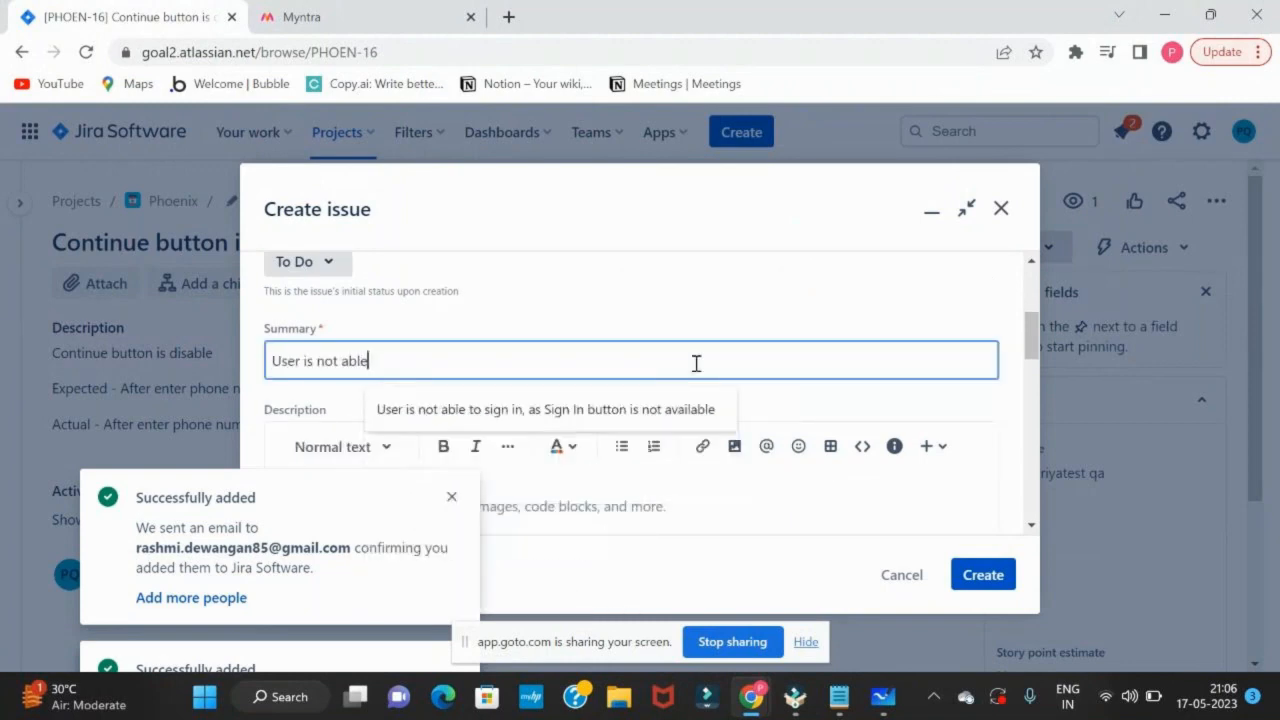
{"action": "type", "text": "to login"}
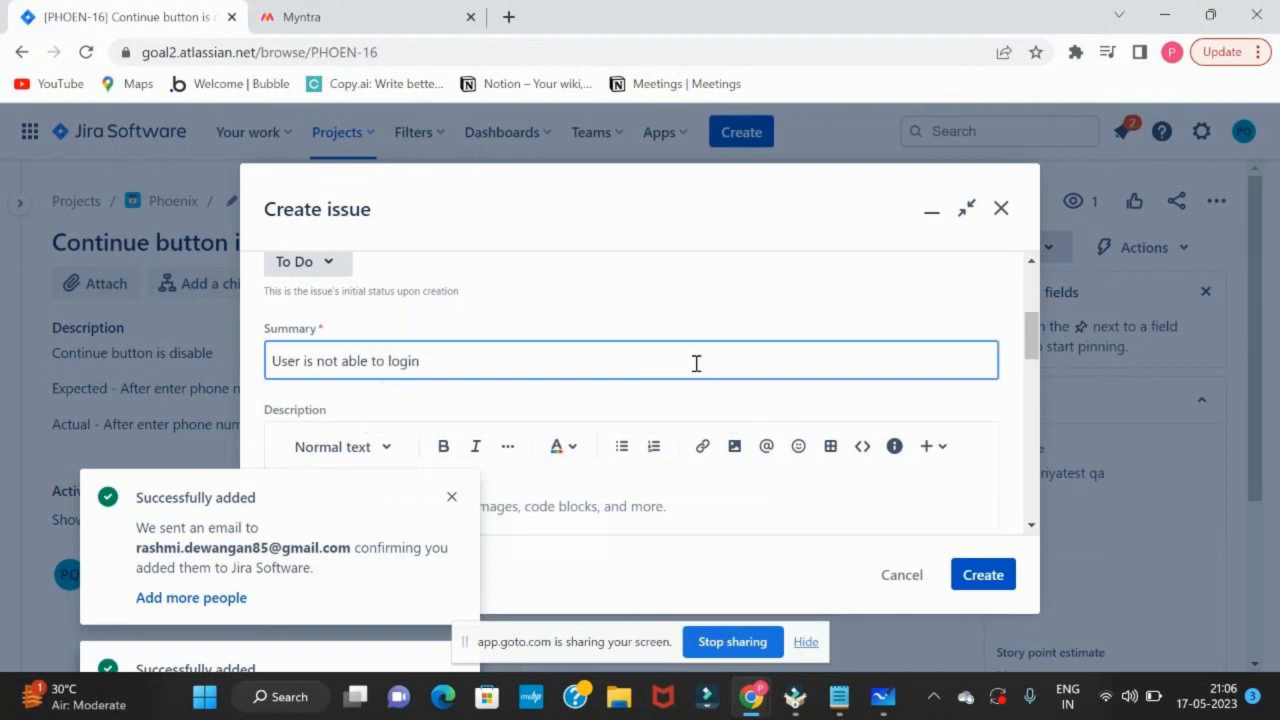
{"action": "type", "text": "with"}
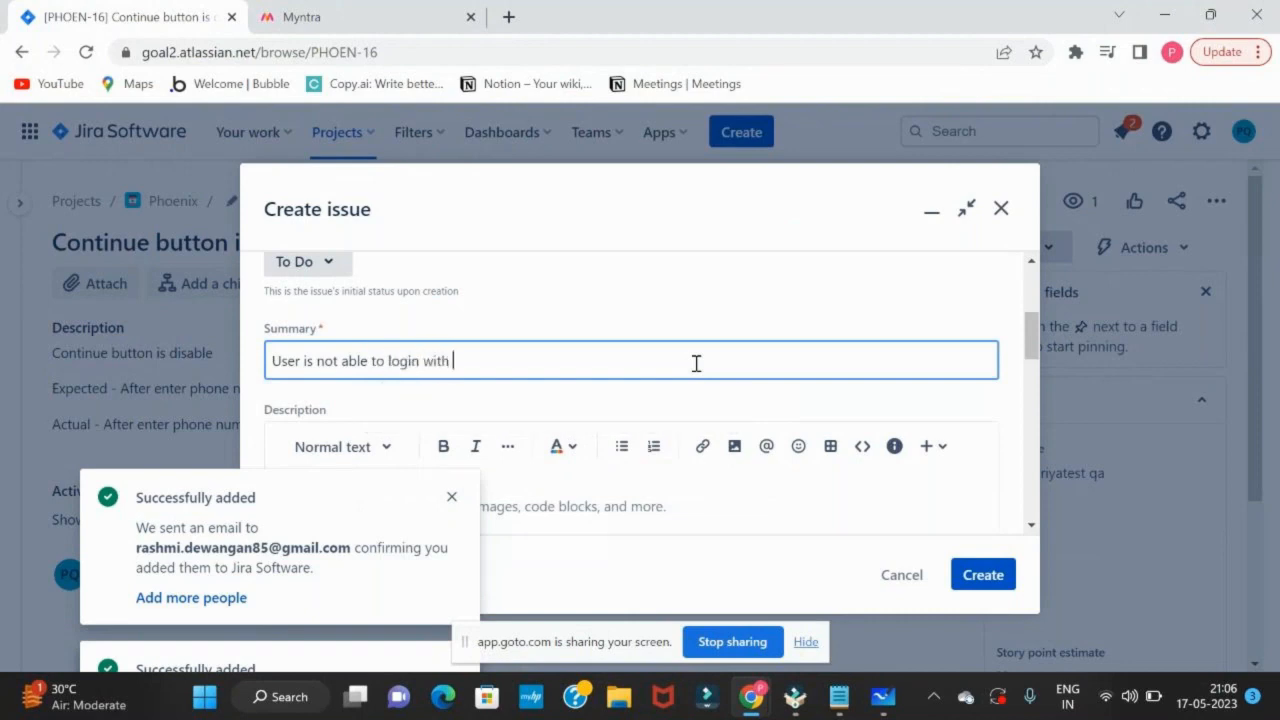
{"action": "type", "text": "valid d"}
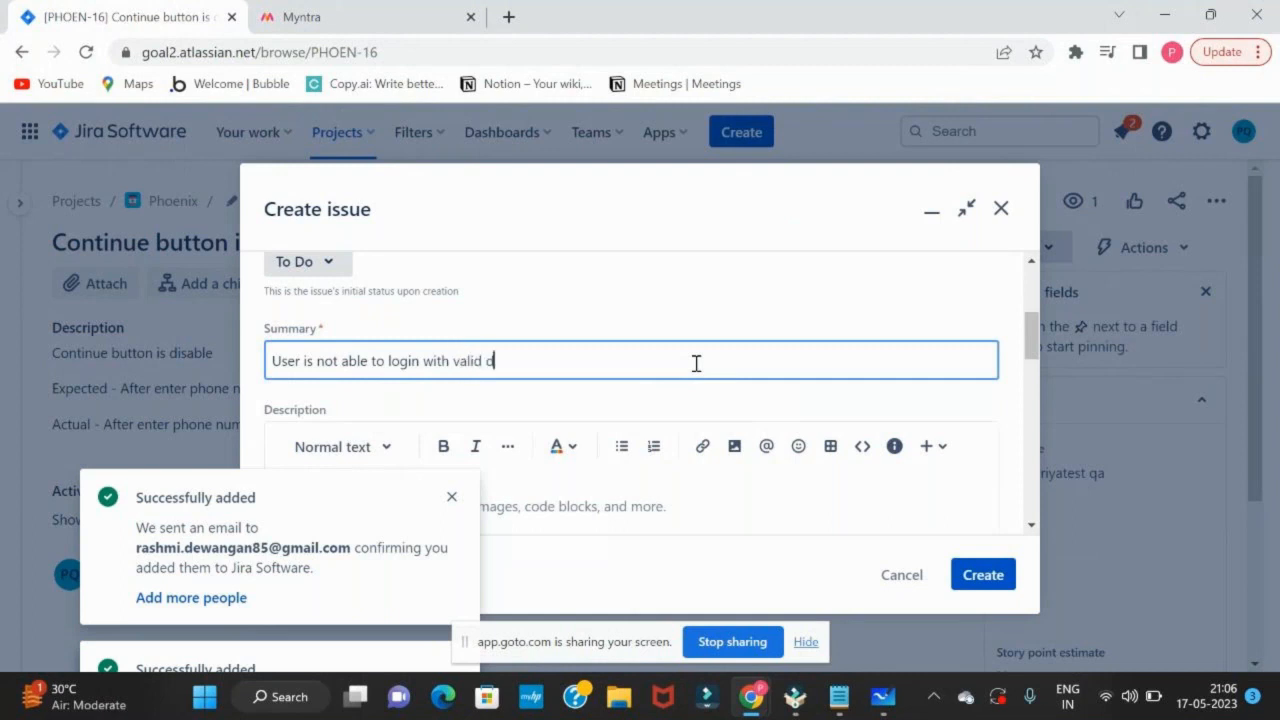
{"action": "type", "text": "etails"}
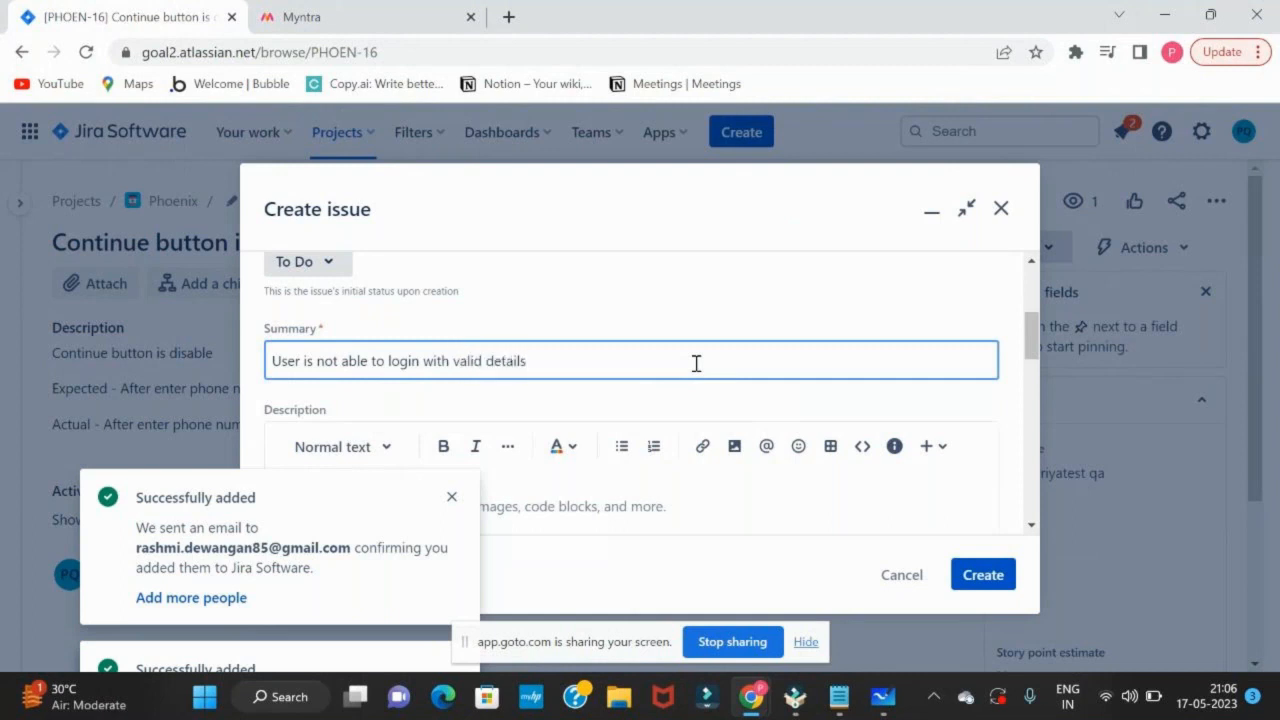
{"action": "triple_click", "coordinate": [398, 361]}
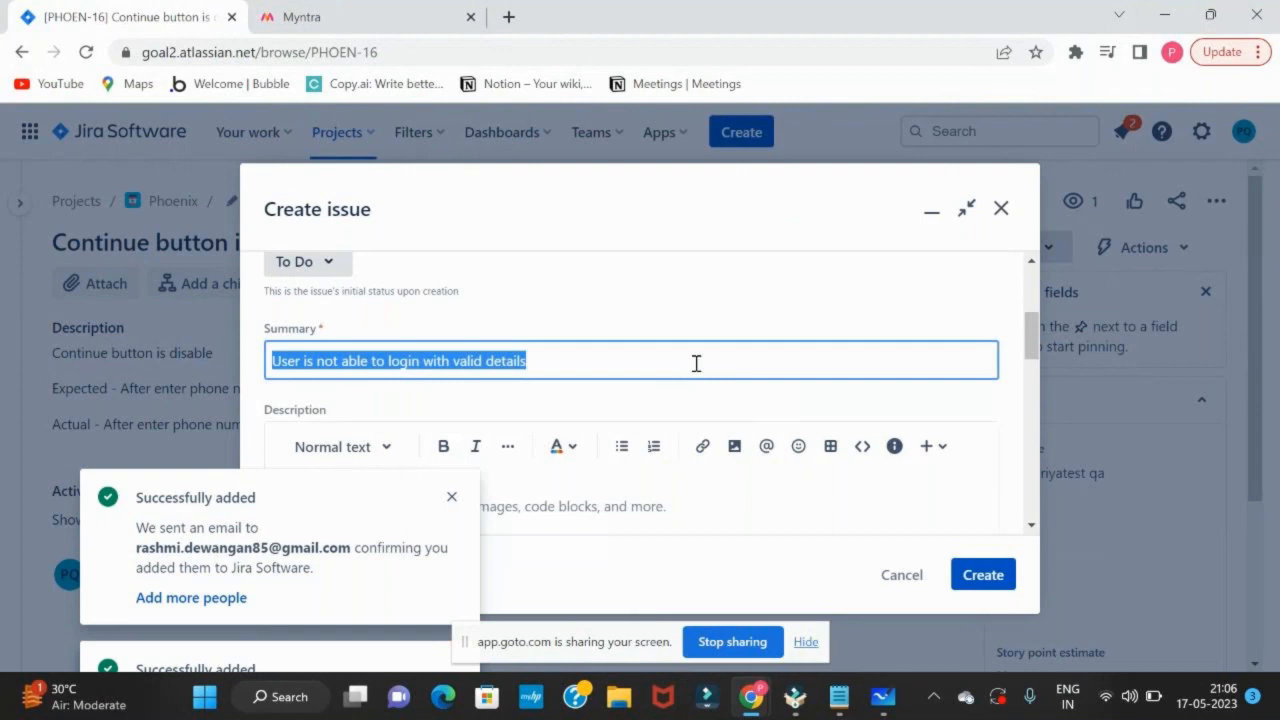
{"action": "type", "text": "User is not able to login with valid details"}
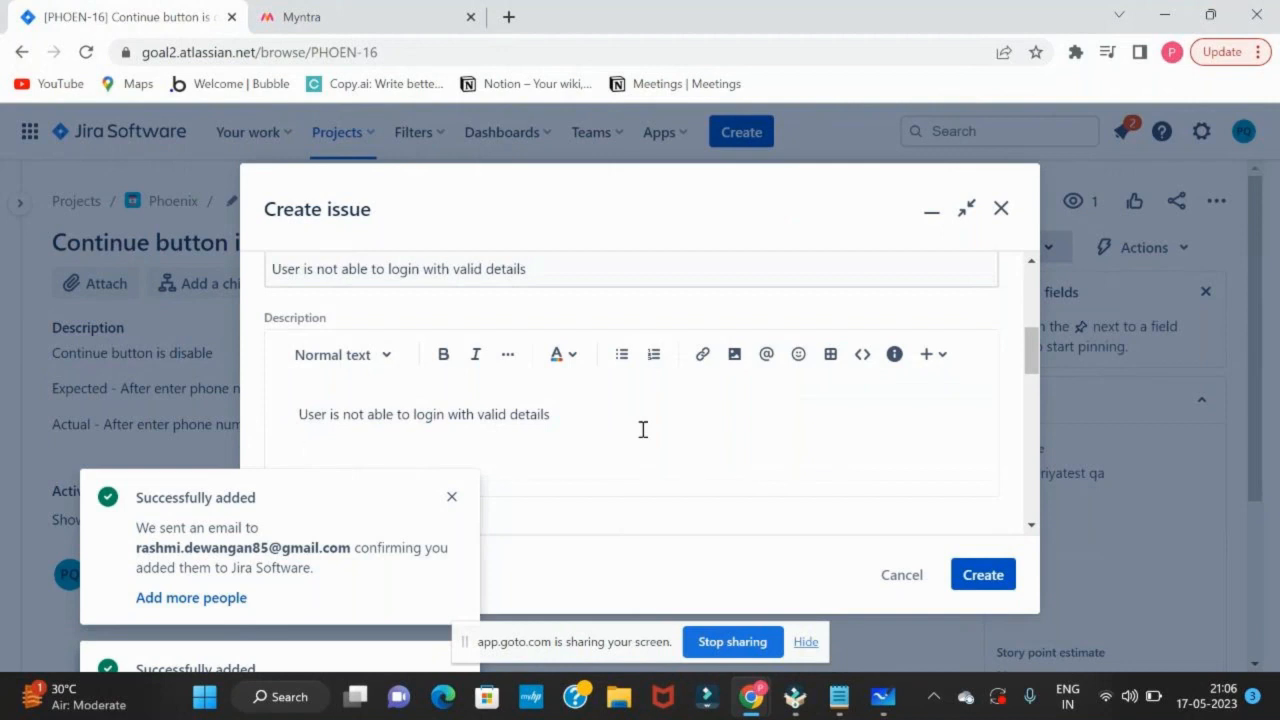
- Add a 'Steps to Reproduce' heading and start numbered step 1 with 'Login to ulr -'
{"action": "type", "text": "Steps to Re"}
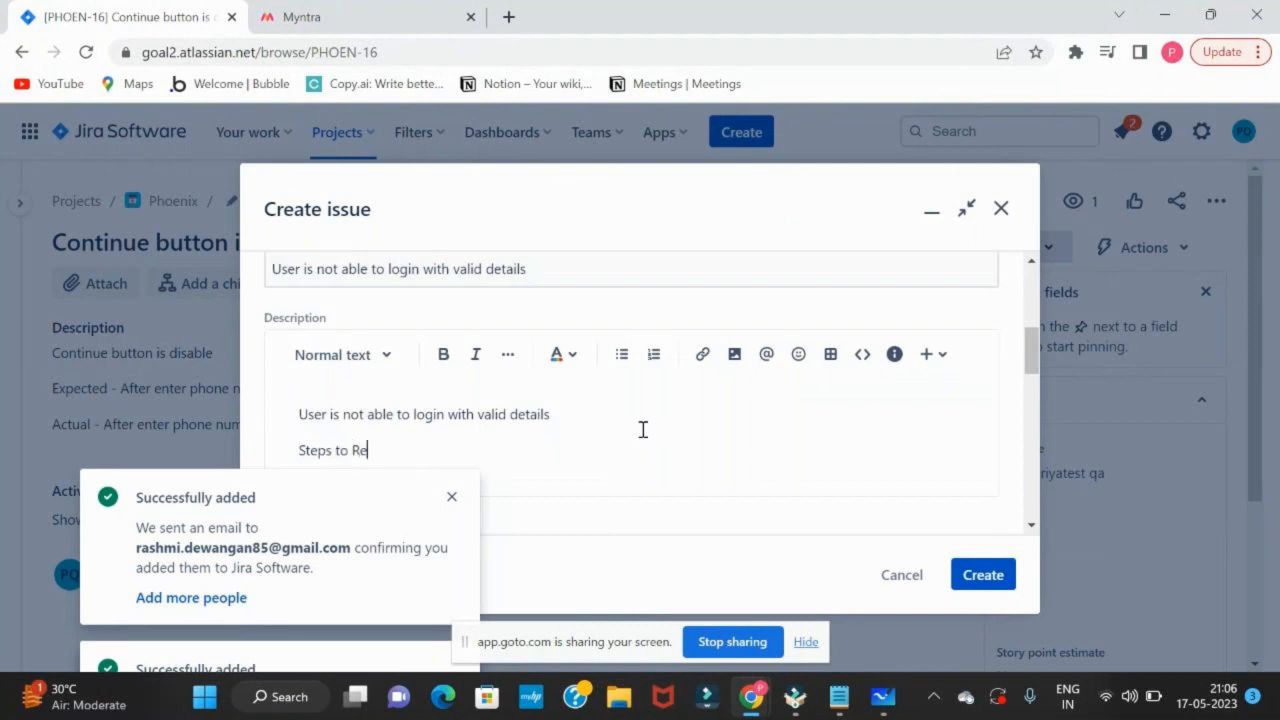
{"action": "type", "text": "produce"}
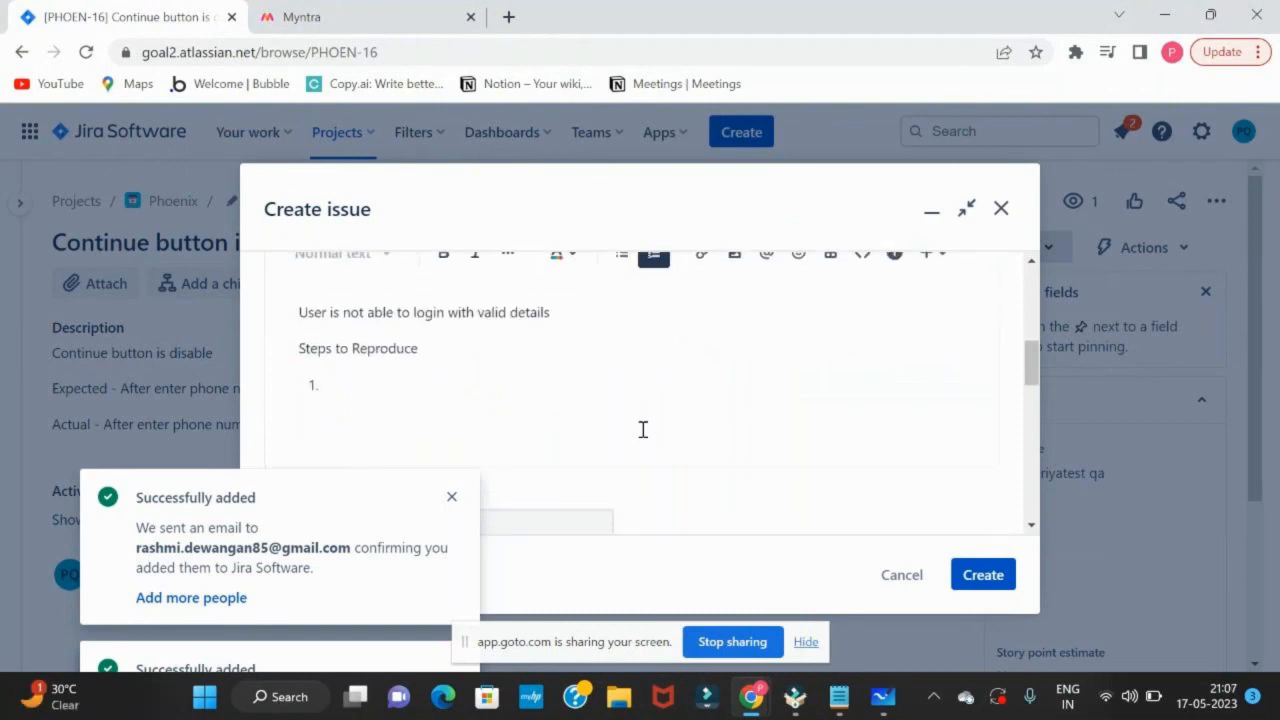
{"action": "type", "text": "L"}
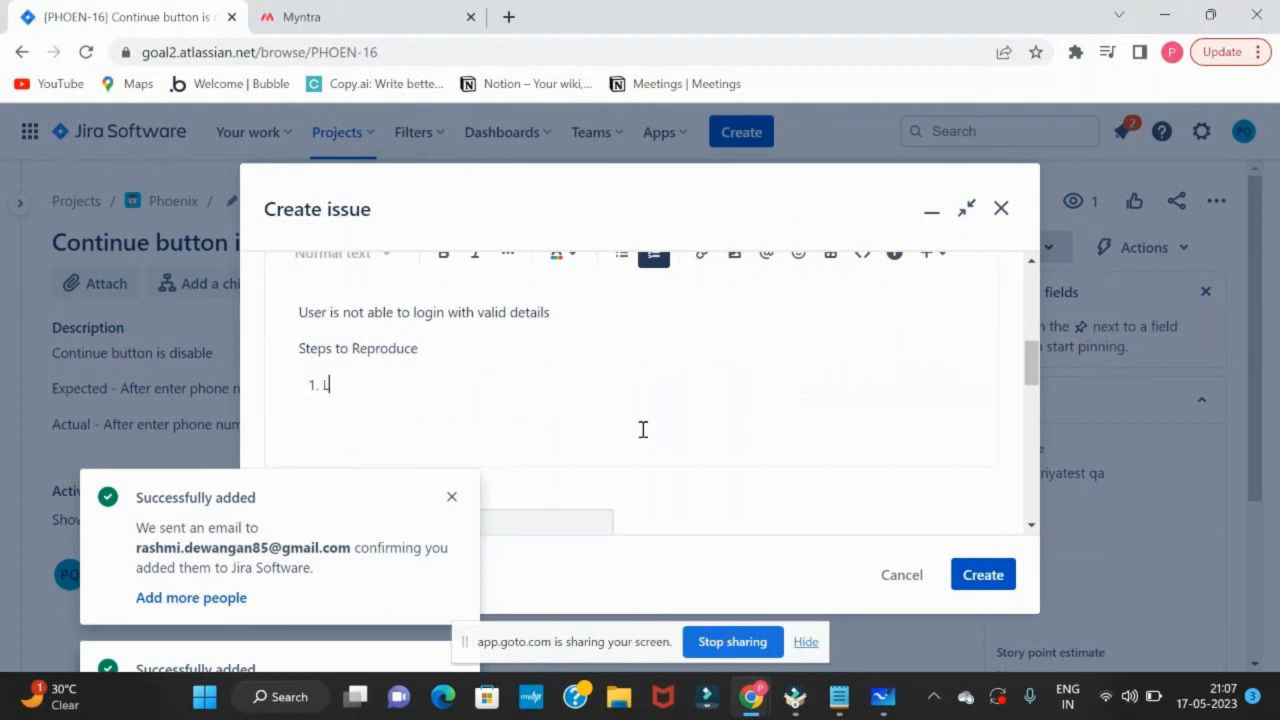
{"action": "type", "text": "ogin to ulr -"}
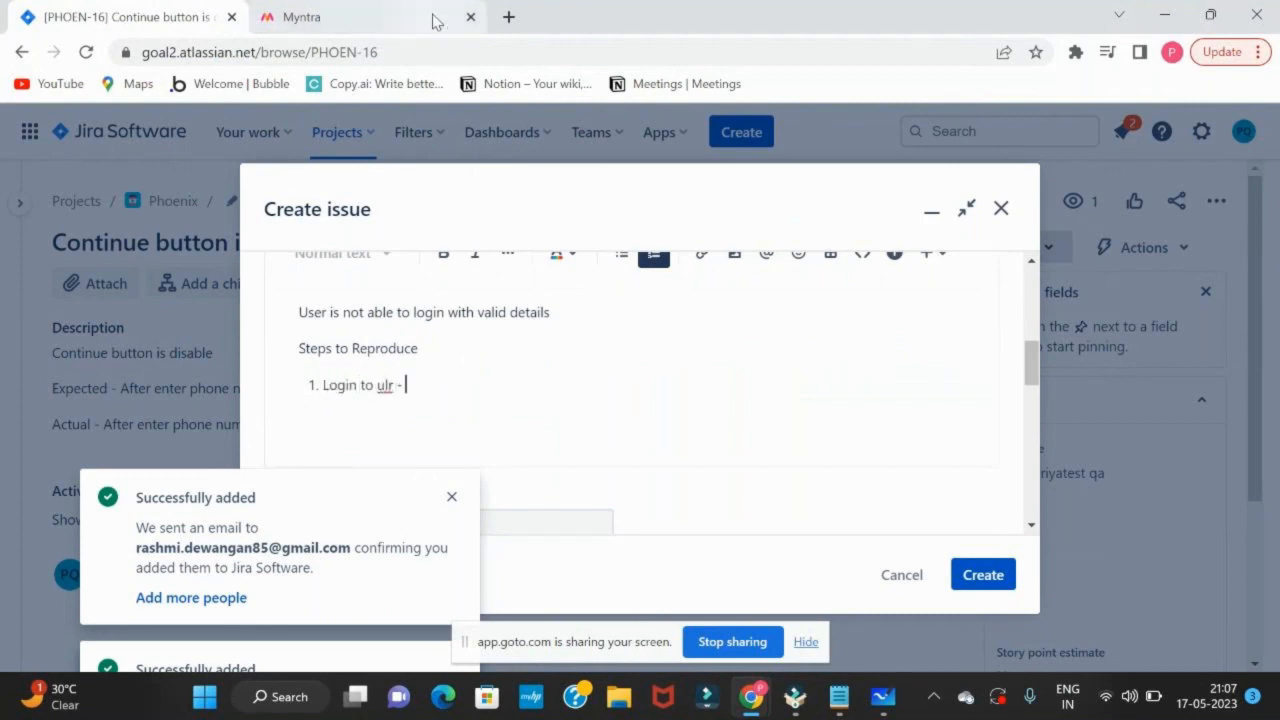
- Copy the Myntra login page URL from Chrome's address bar to paste into step 1
{"action": "left_click", "coordinate": [300, 17]}
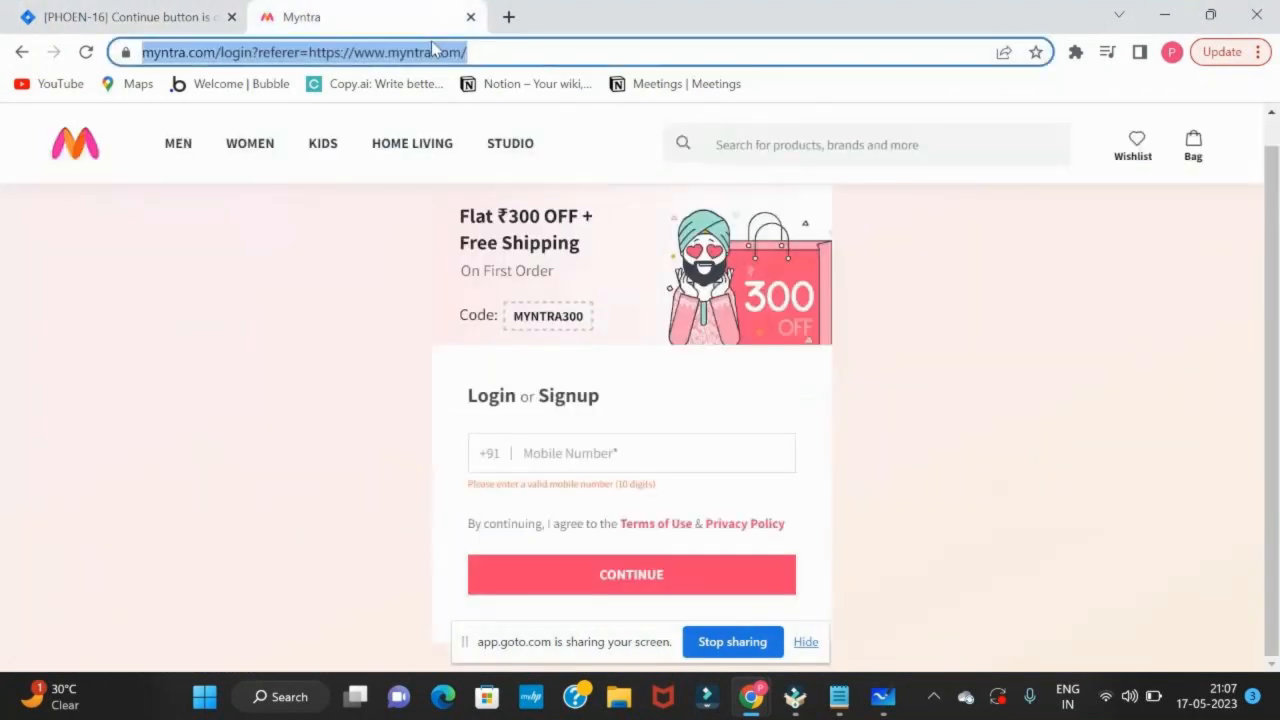
{"action": "left_click", "coordinate": [120, 17]}
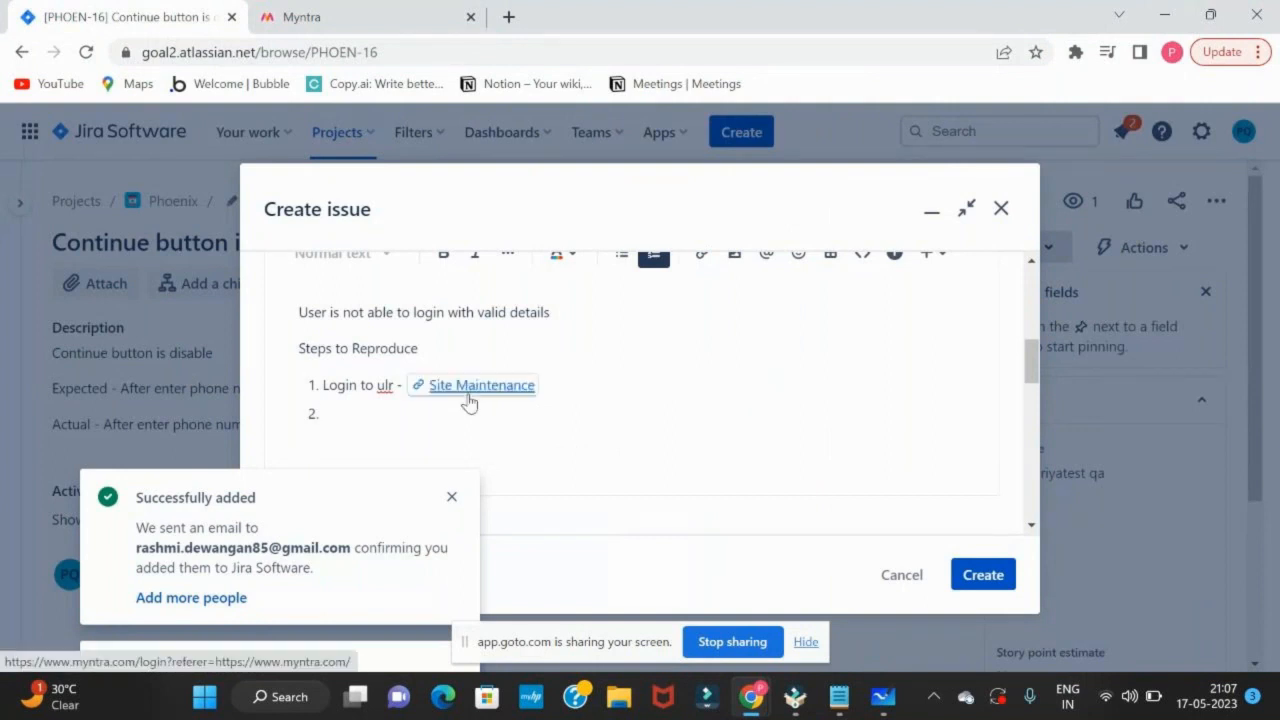
- Add the next numbered steps: click the Login button, then input the mobile number
{"action": "type", "text": "Click on Logi"}
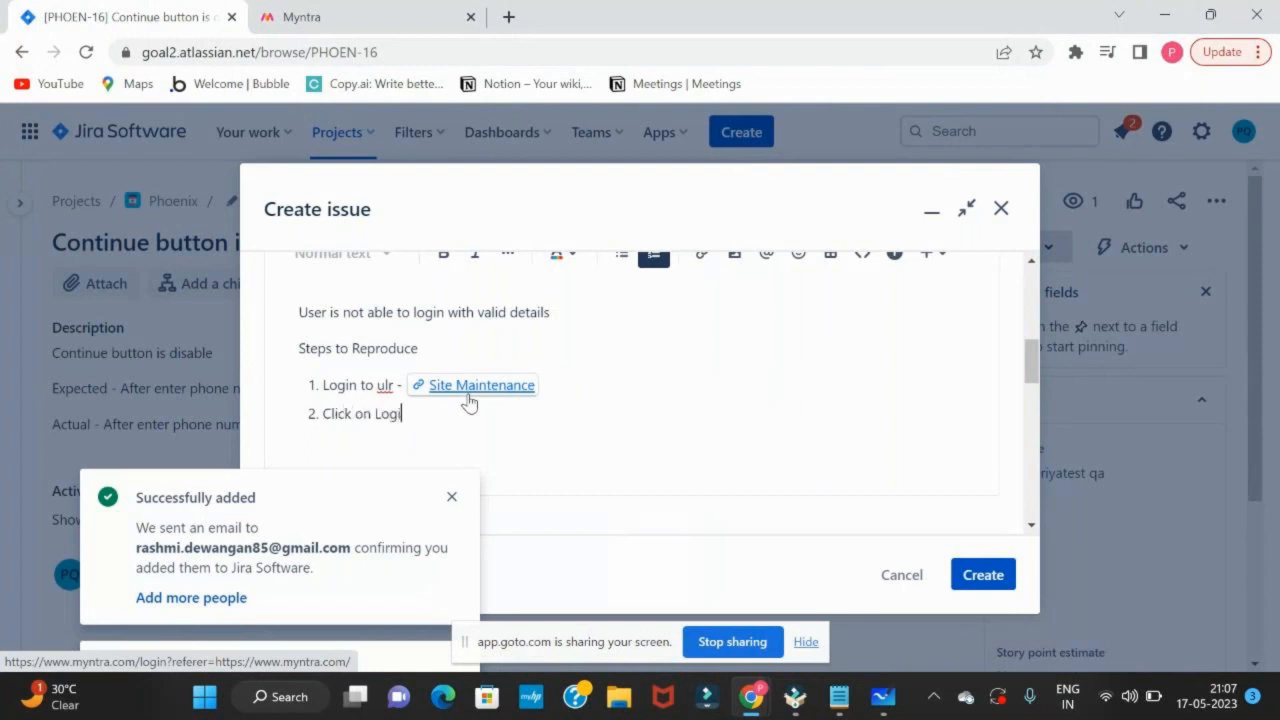
{"action": "type", "text": "n Butto"}
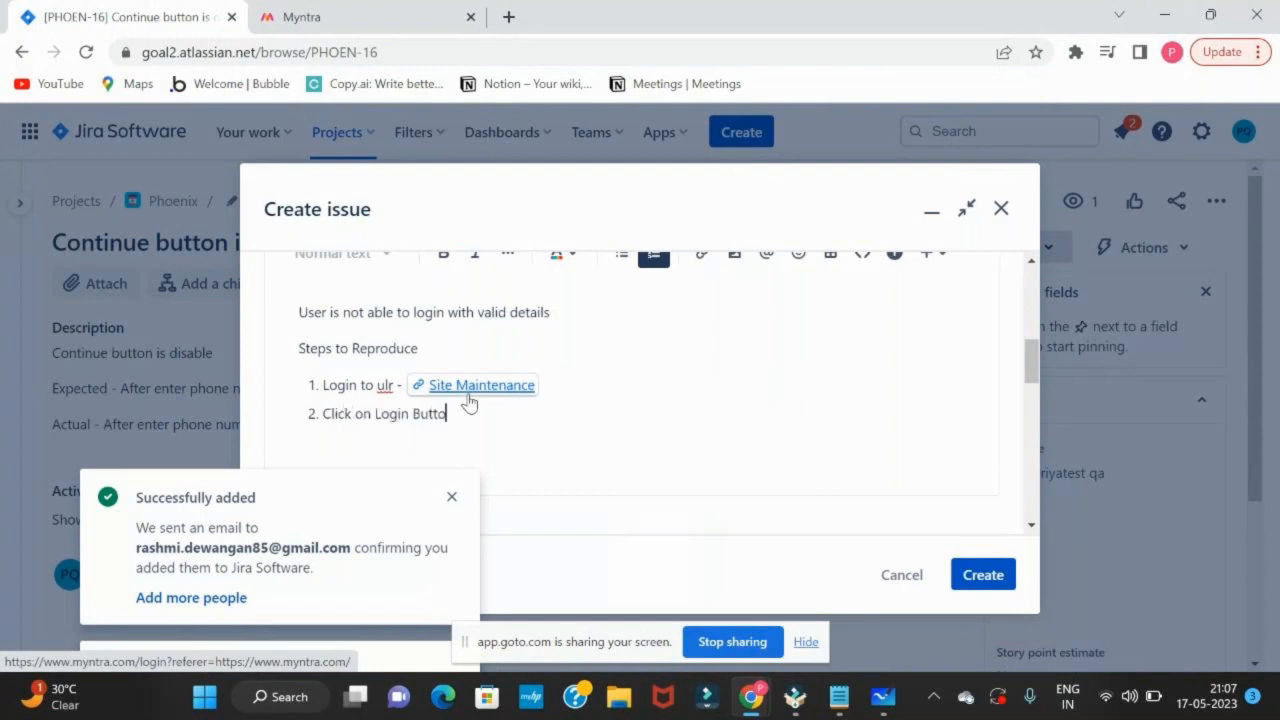
{"action": "key", "text": "Enter"}
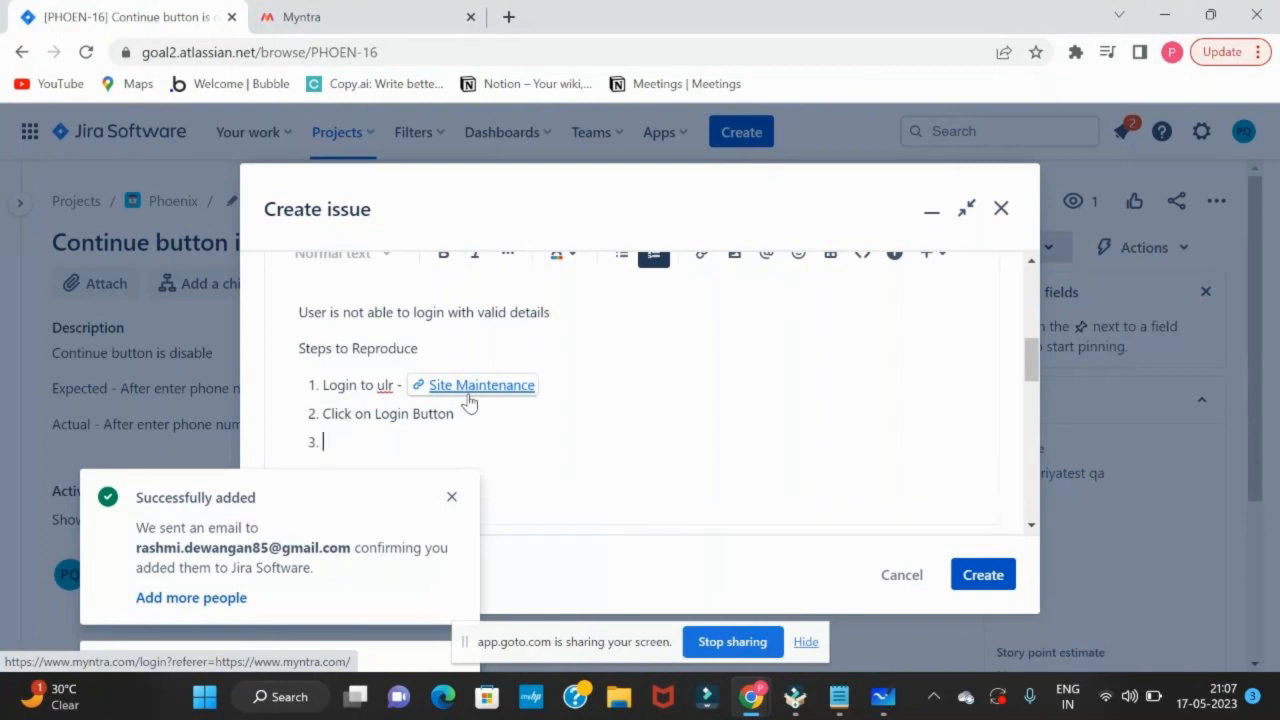
{"action": "type", "text": "Input"}
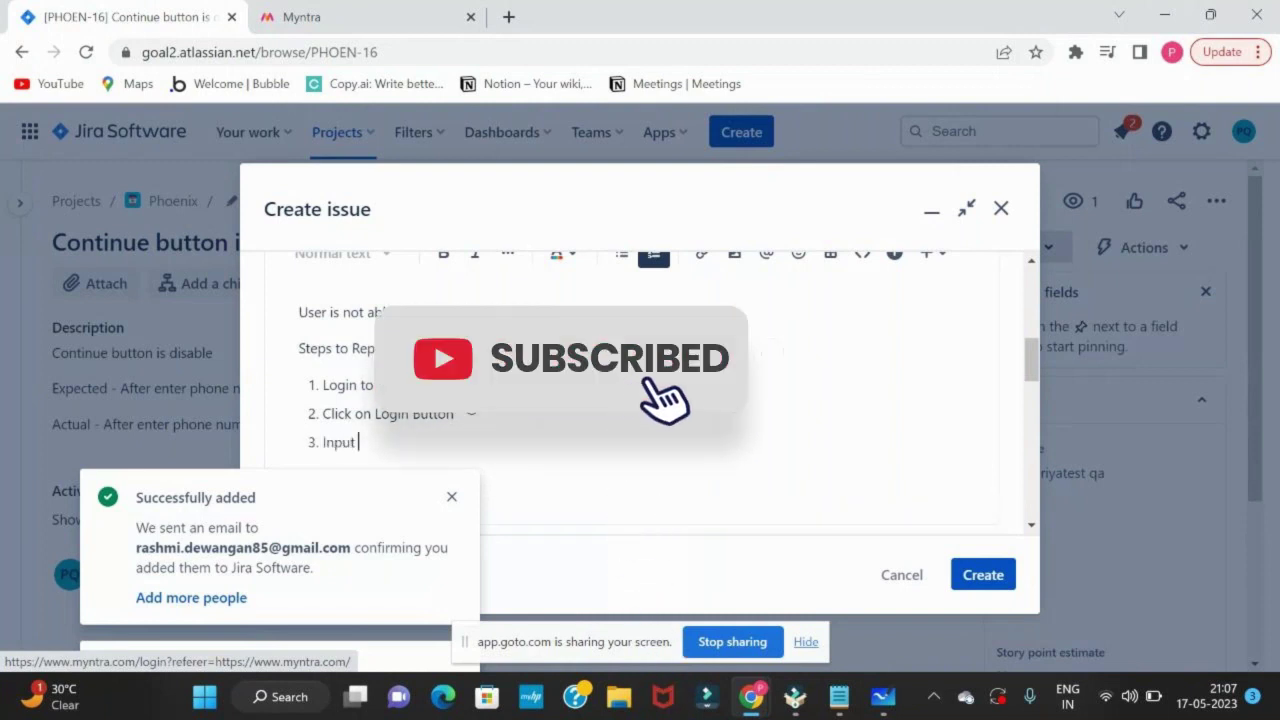
{"action": "type", "text": "mobile number"}
{"action": "type", "text": "user is not able to login"}
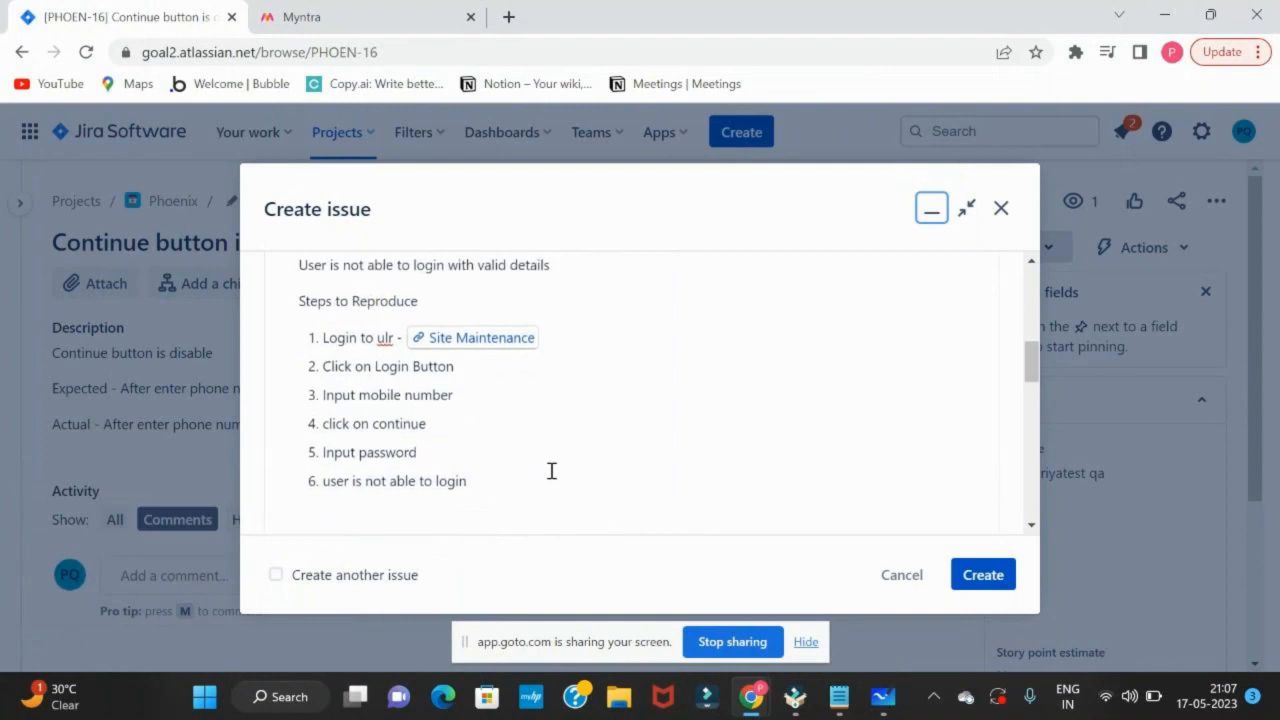
{"action": "mouse_move", "coordinate": [301, 296]}
{"action": "type", "text": "URL"}
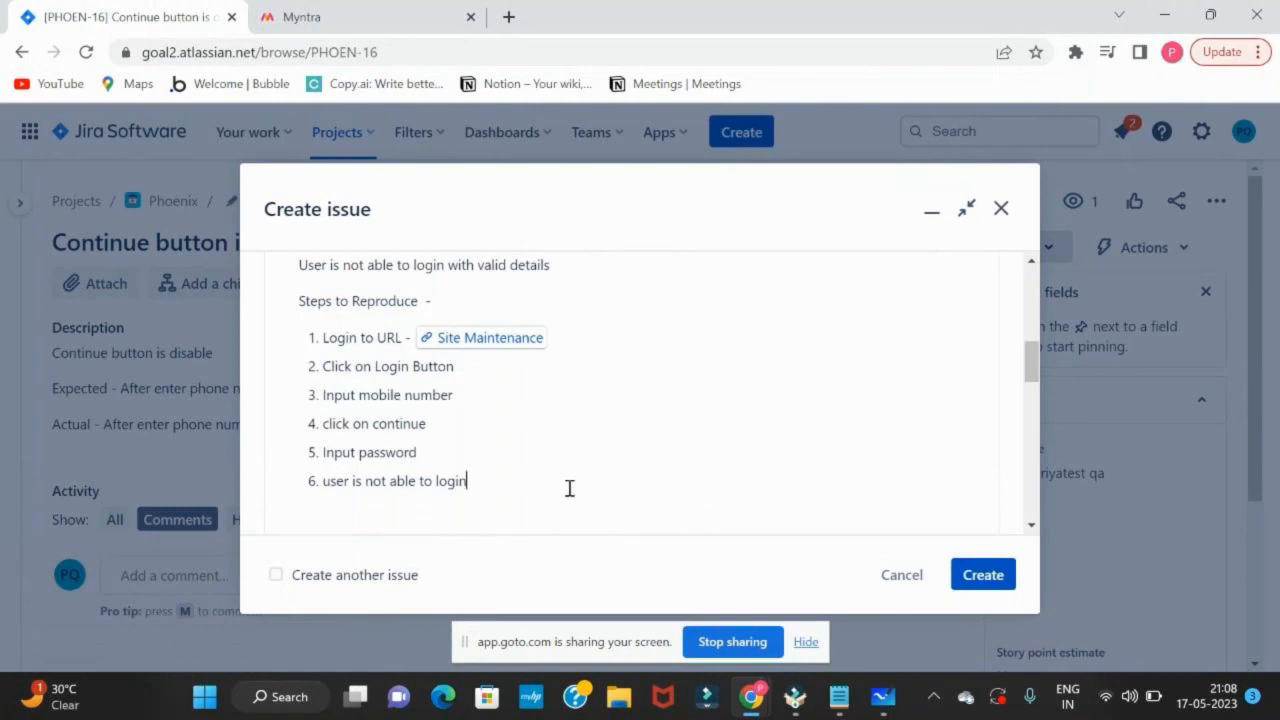
- Exit the list, add 'Expected - User should be able login', and label step 6 'Actual Result -'
{"action": "key", "text": "Enter"}
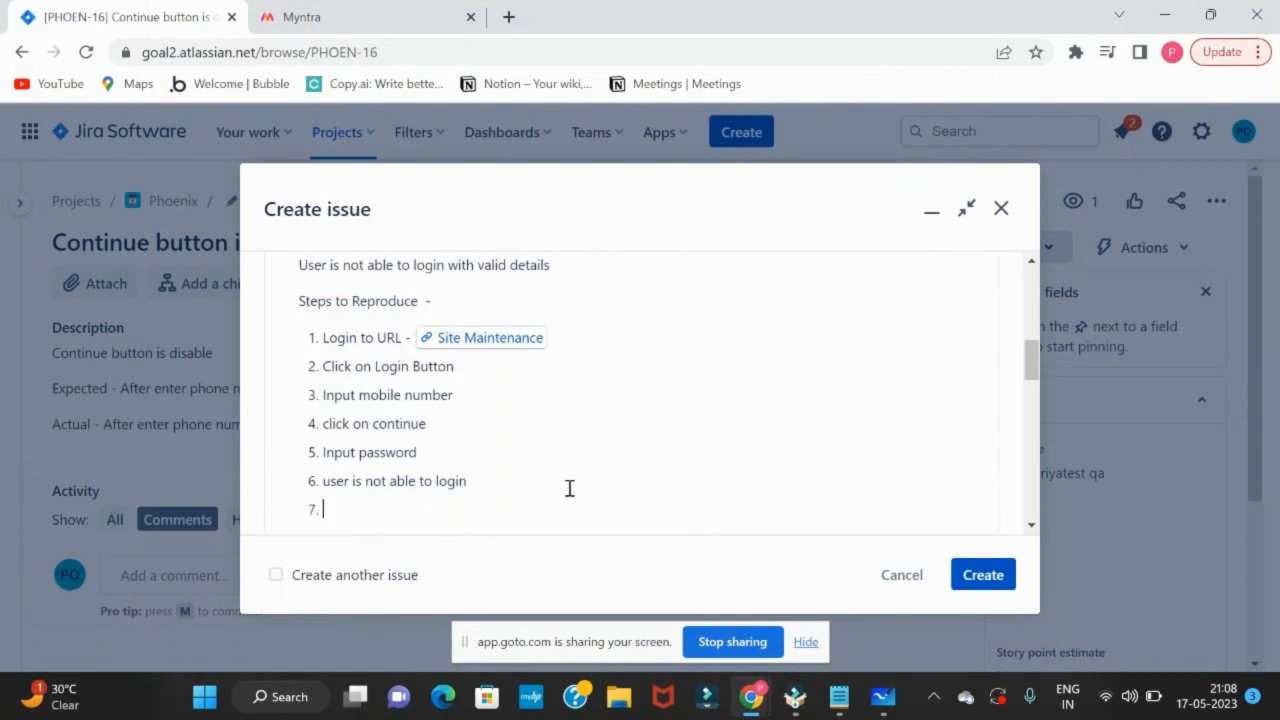
{"action": "key", "text": "Backspace"}
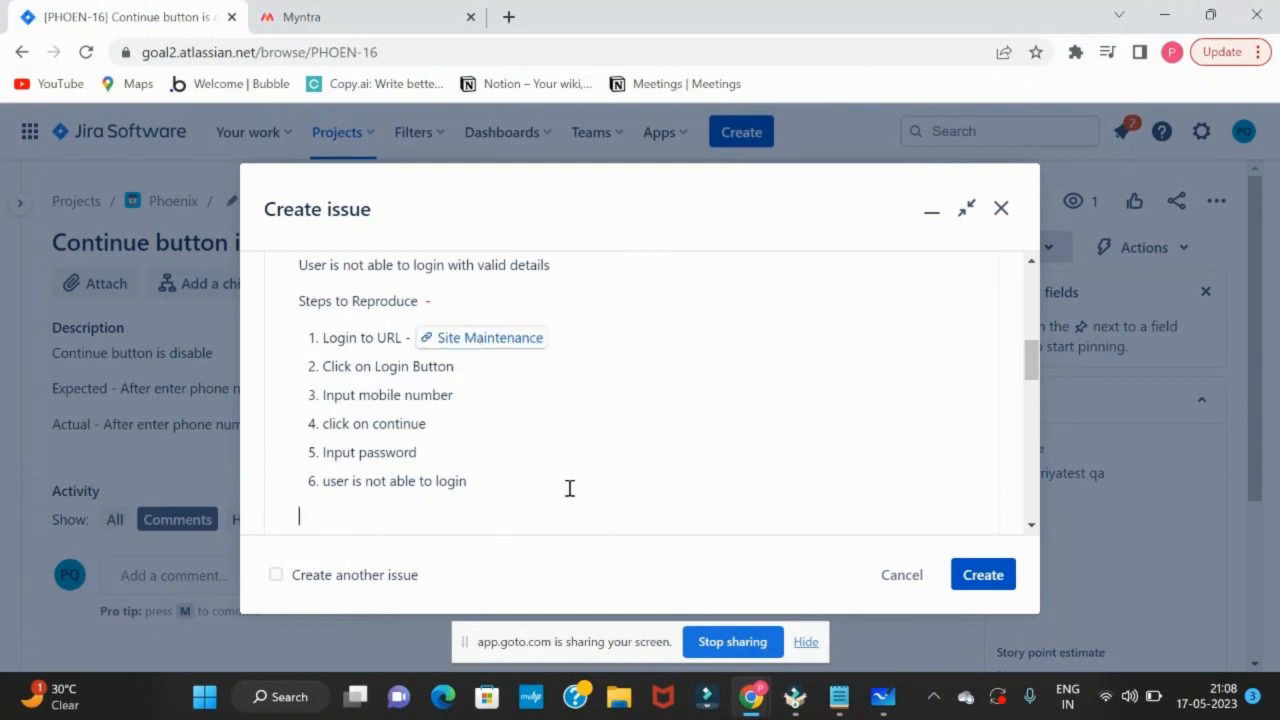
{"action": "type", "text": "Ex"}
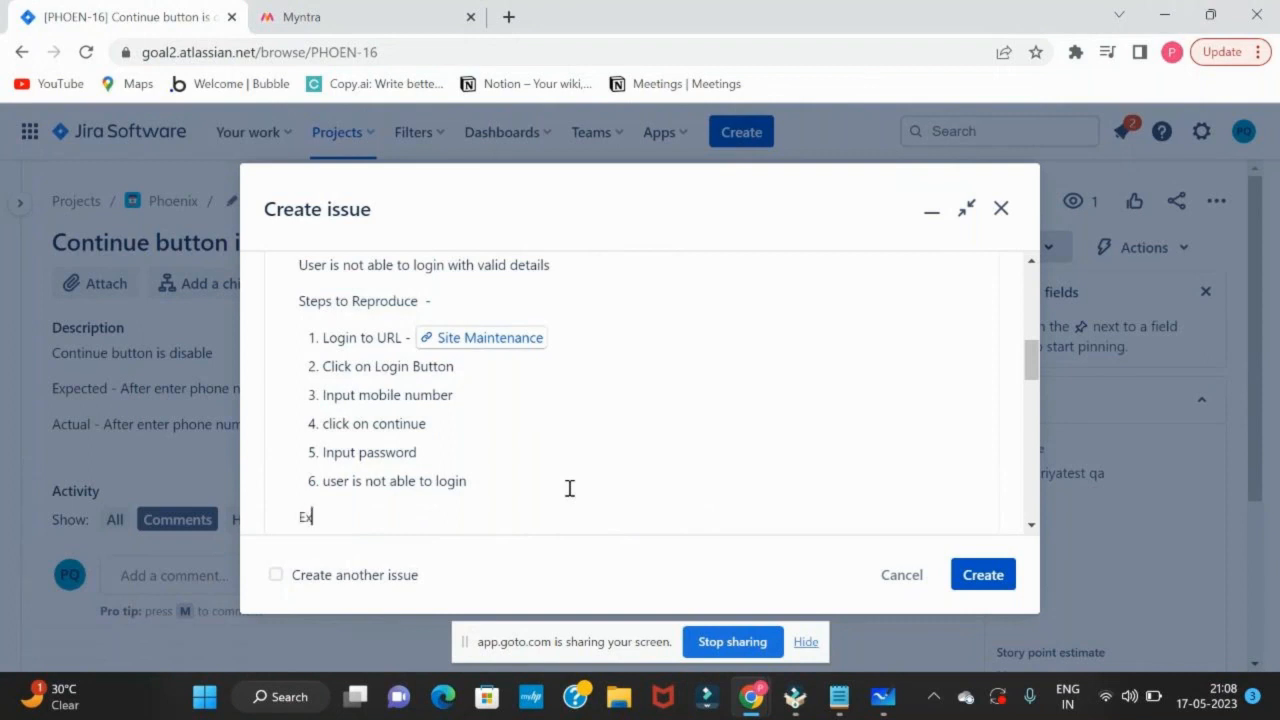
{"action": "type", "text": "xpected -"}
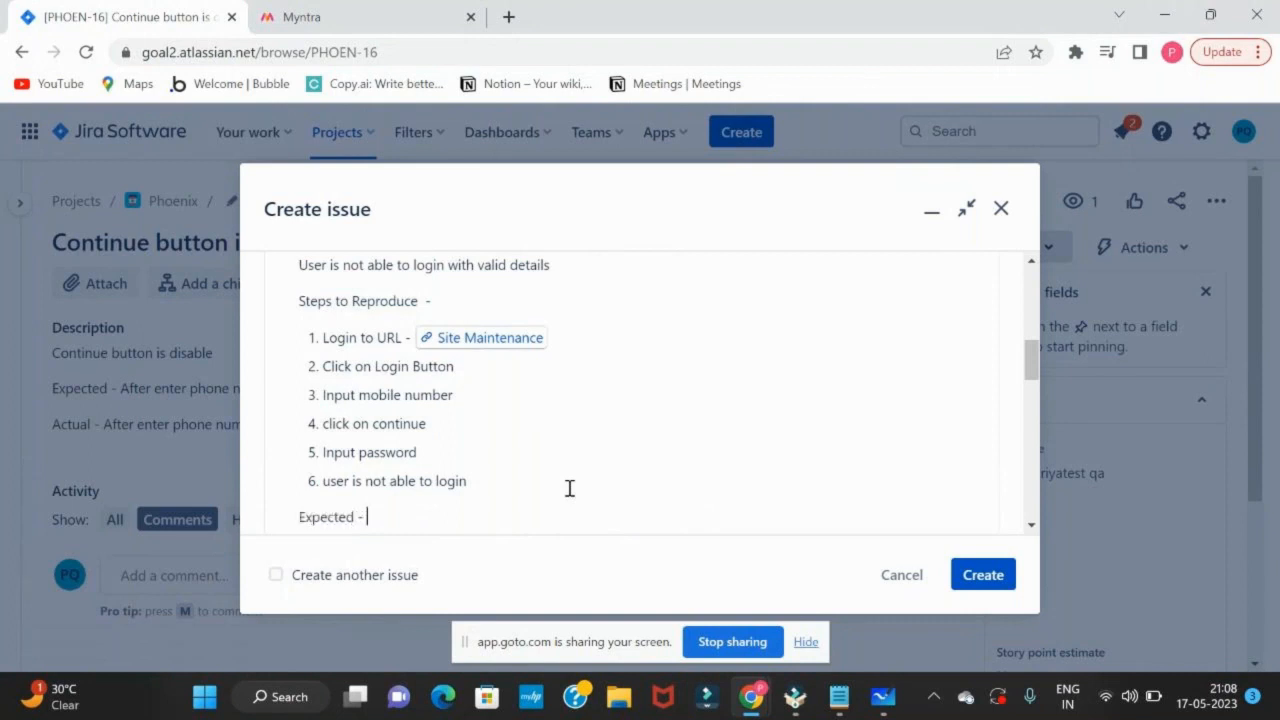
{"action": "type", "text": "User should be"}
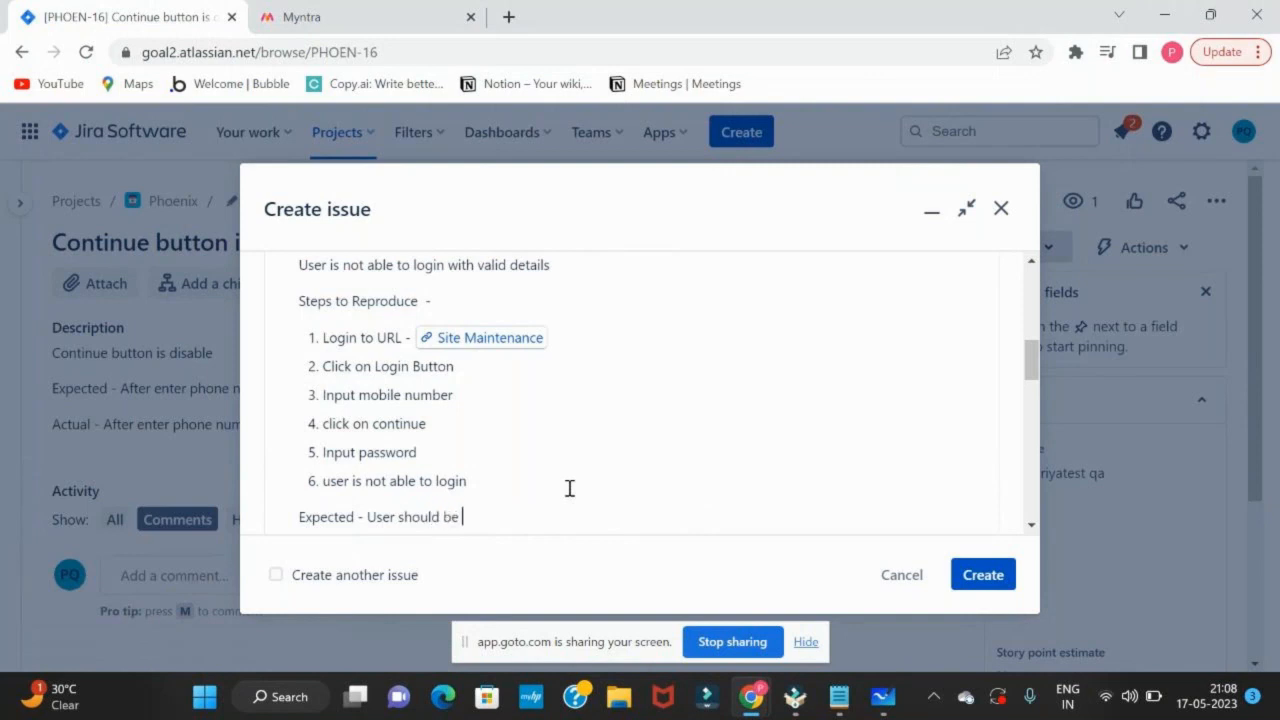
{"action": "type", "text": "able login"}
{"action": "left_click", "coordinate": [648, 481]}
{"action": "type", "text": "Actual Result "}
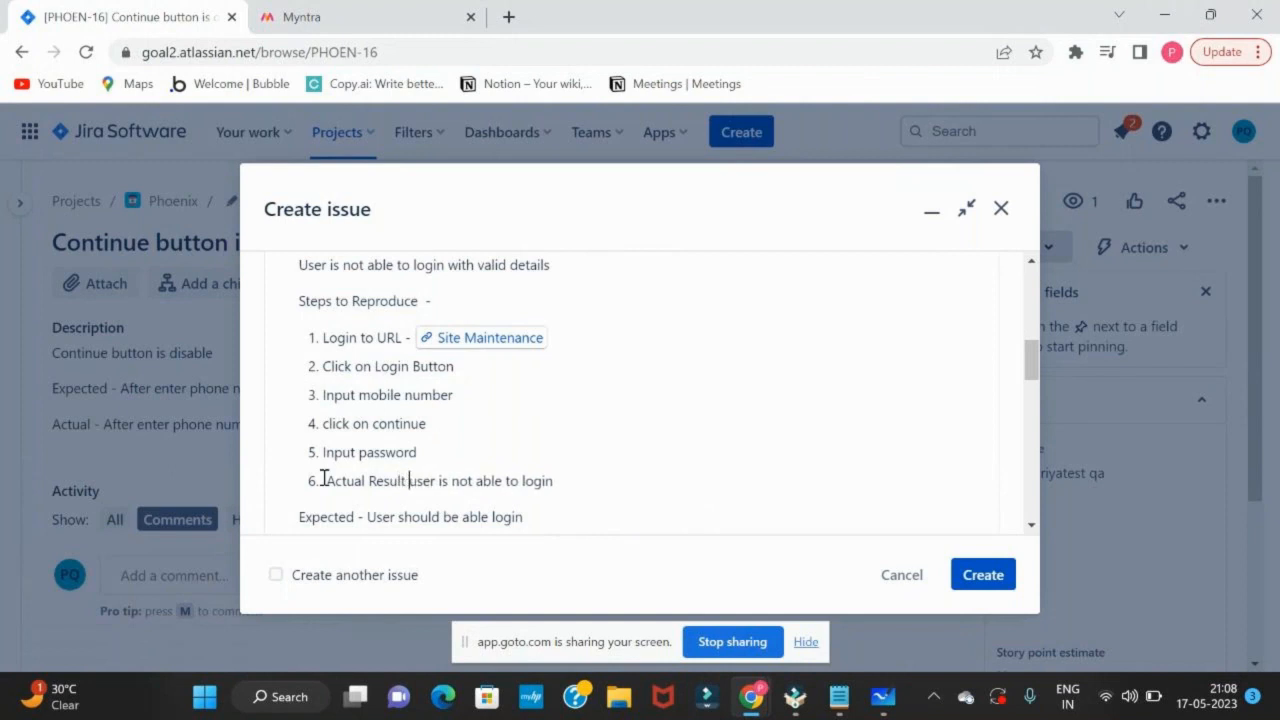
{"action": "type", "text": "-"}
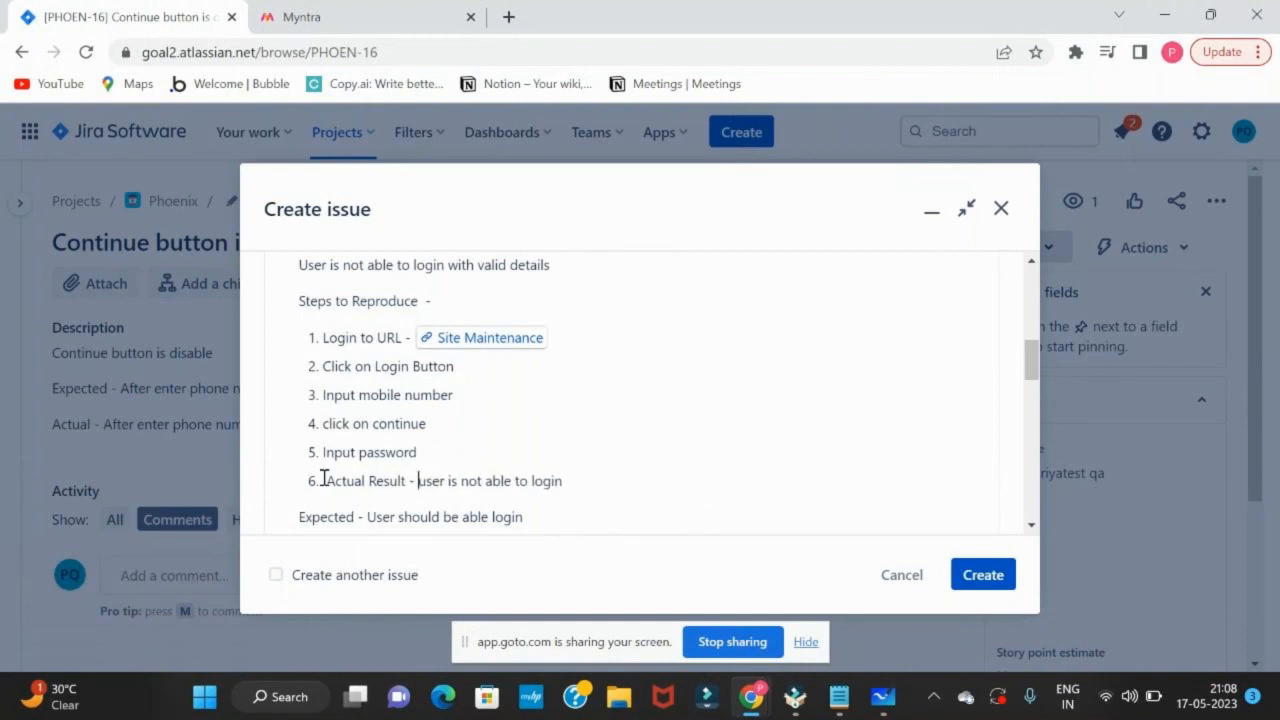
{"action": "scroll", "scroll_direction": "down", "scroll_amount": 3}
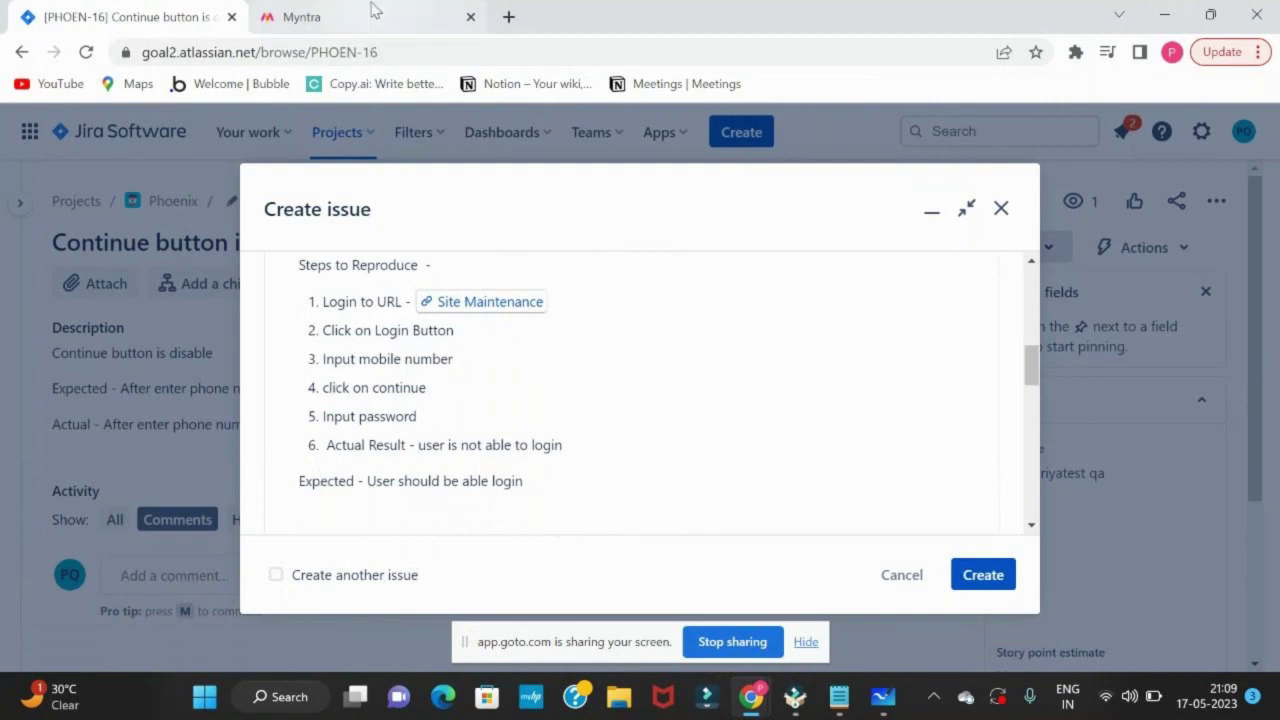
- Capture the Myntra login page and paste the screenshot below the Expected line
{"action": "left_click", "coordinate": [300, 17]}
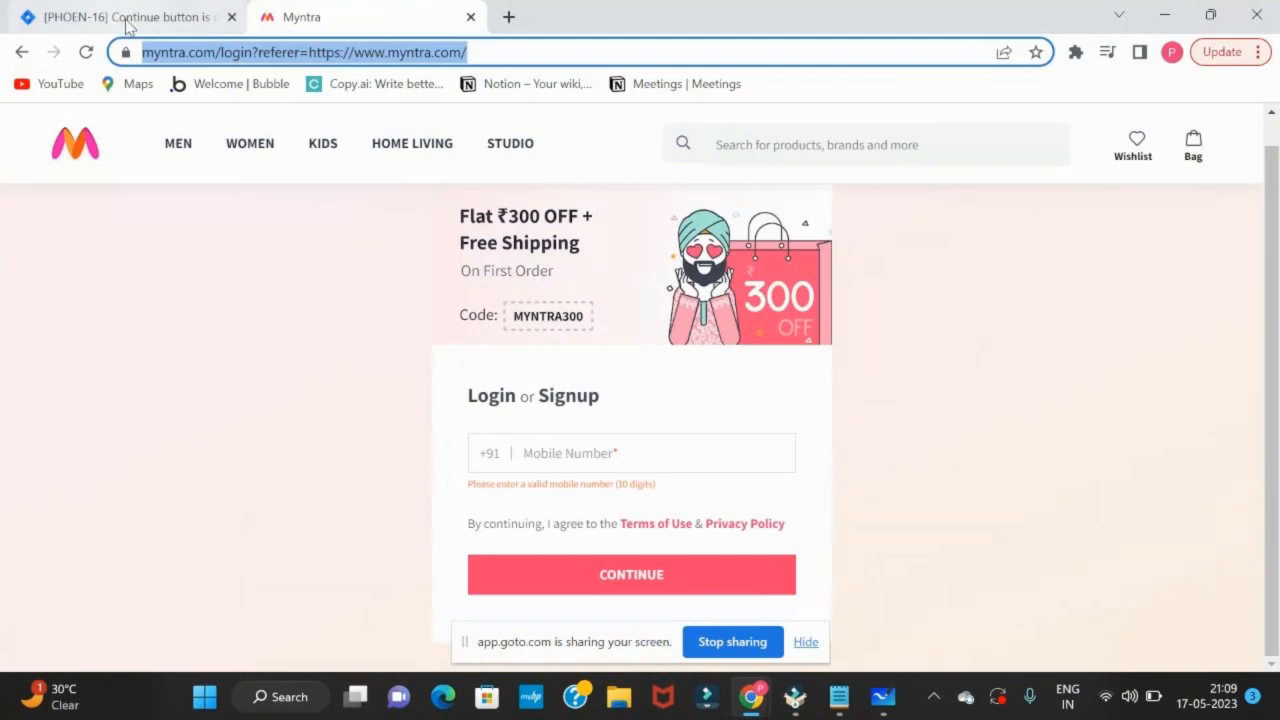
{"action": "left_click", "coordinate": [120, 17]}
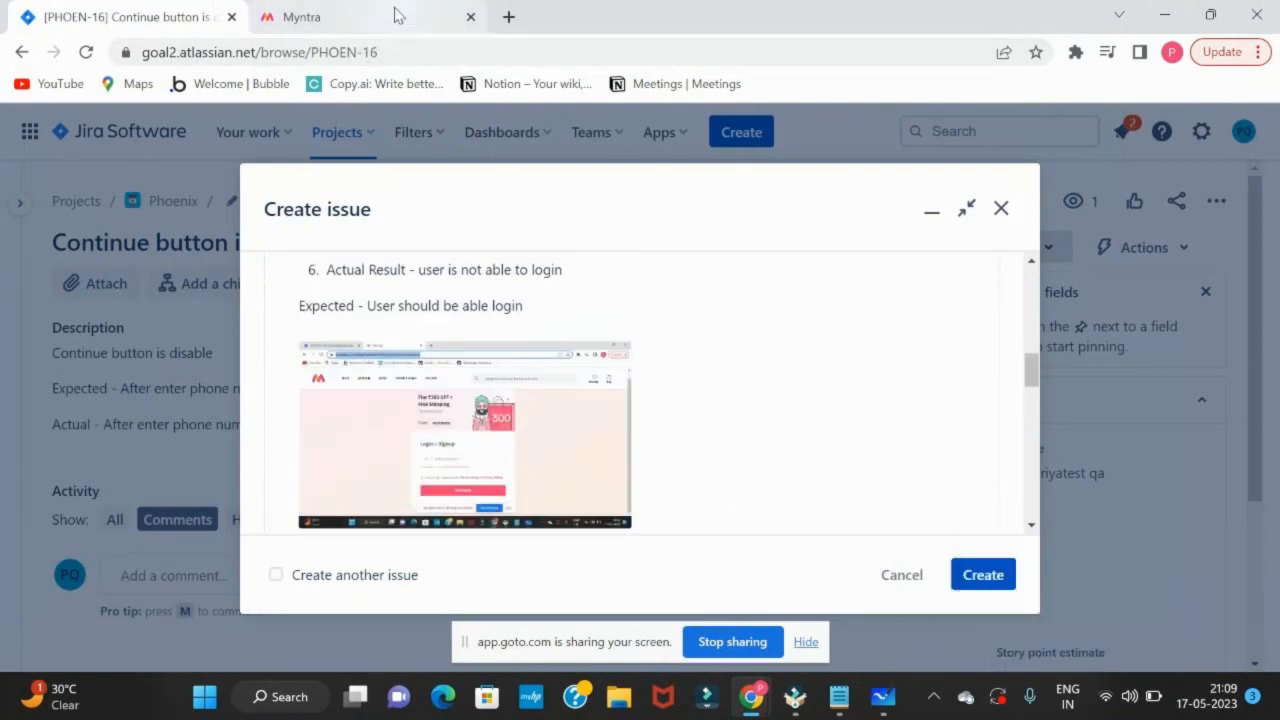
{"action": "mouse_move", "coordinate": [300, 17]}
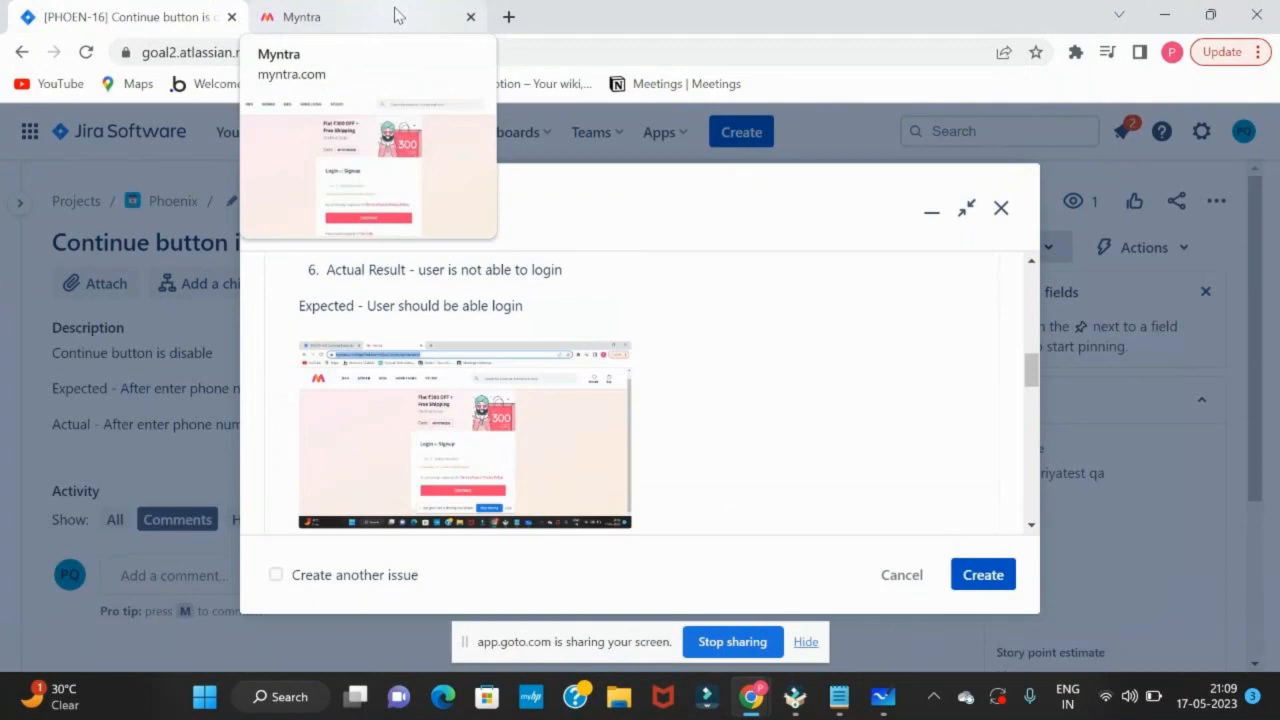
{"action": "left_click", "coordinate": [305, 17]}
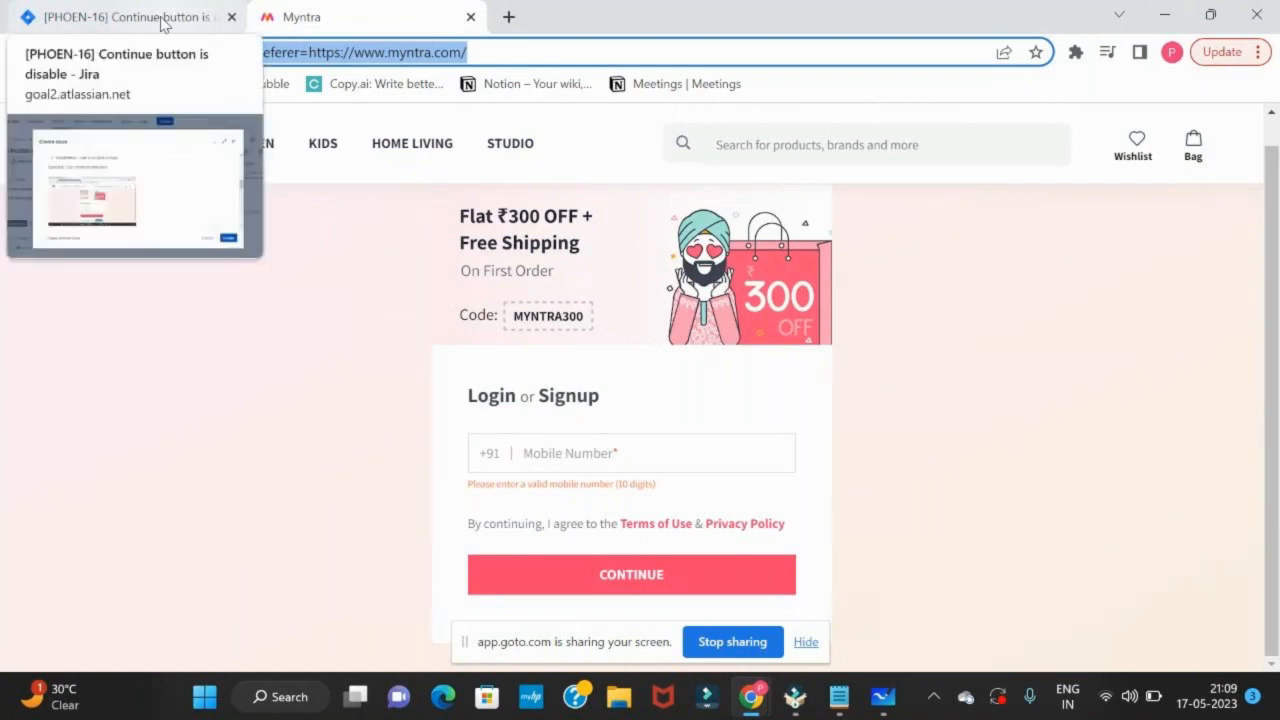
{"action": "left_click", "coordinate": [130, 17]}
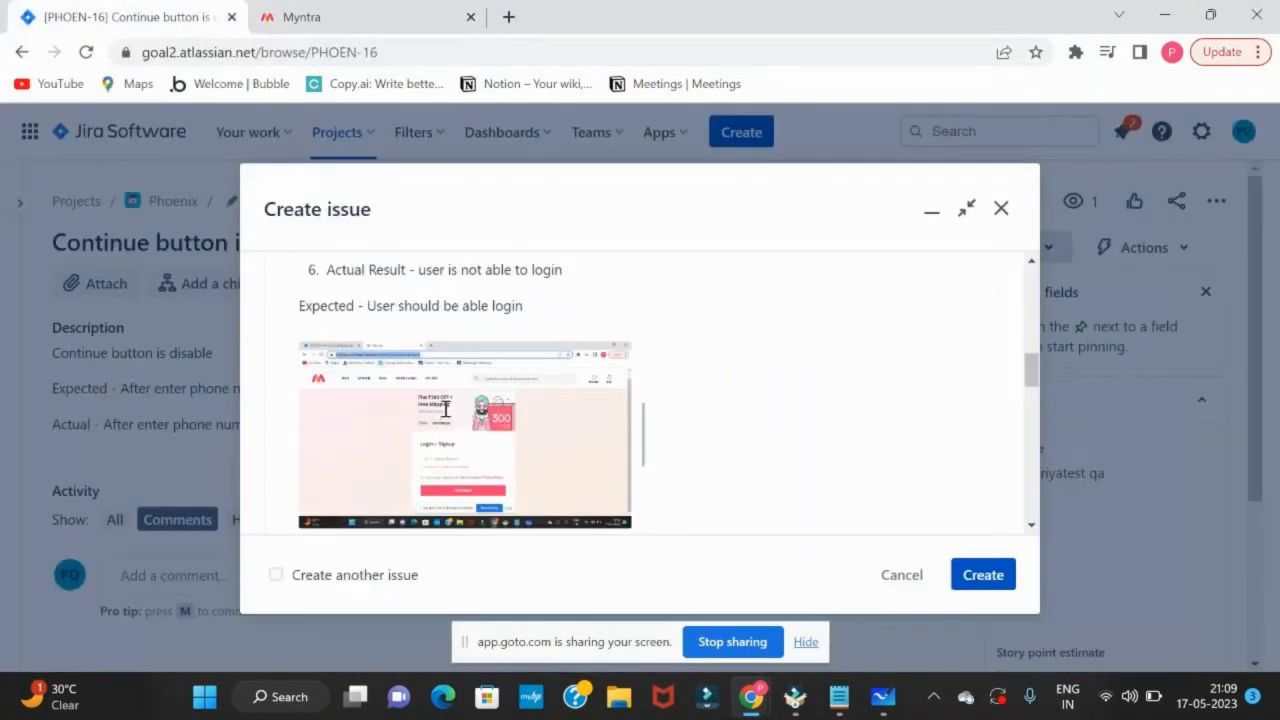
{"action": "mouse_move", "coordinate": [365, 22]}
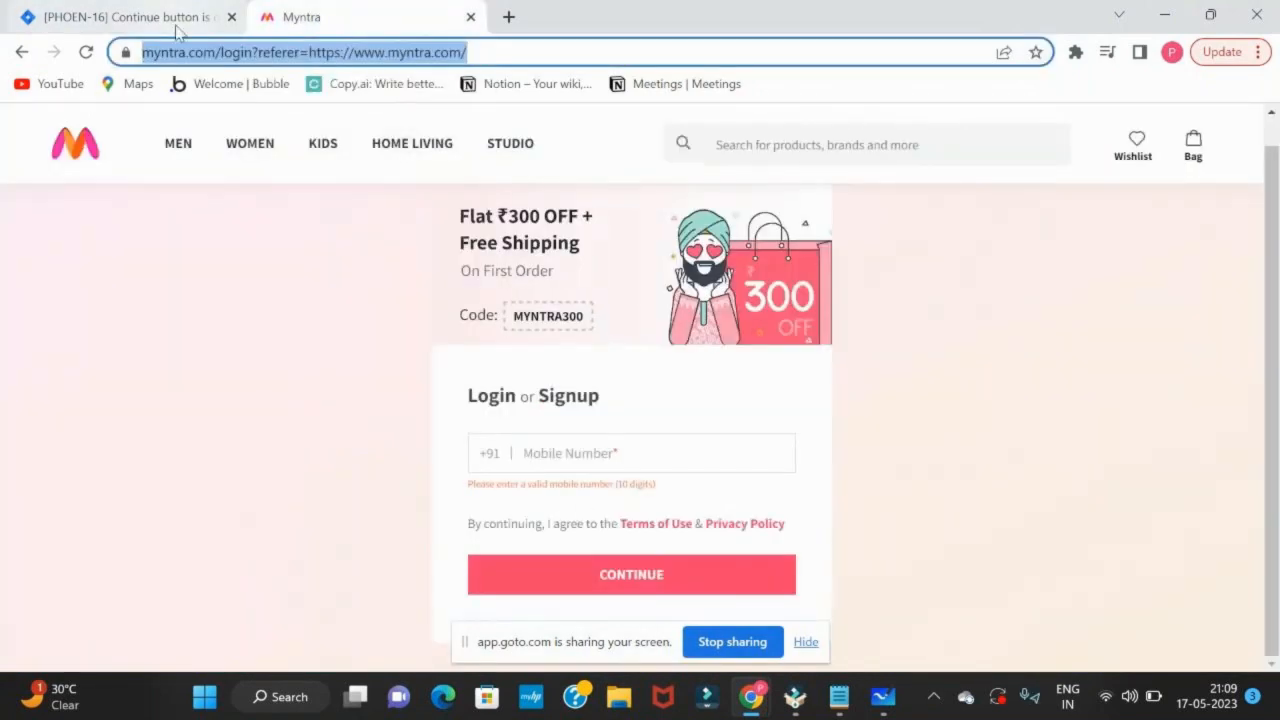
{"action": "left_click", "coordinate": [130, 17]}
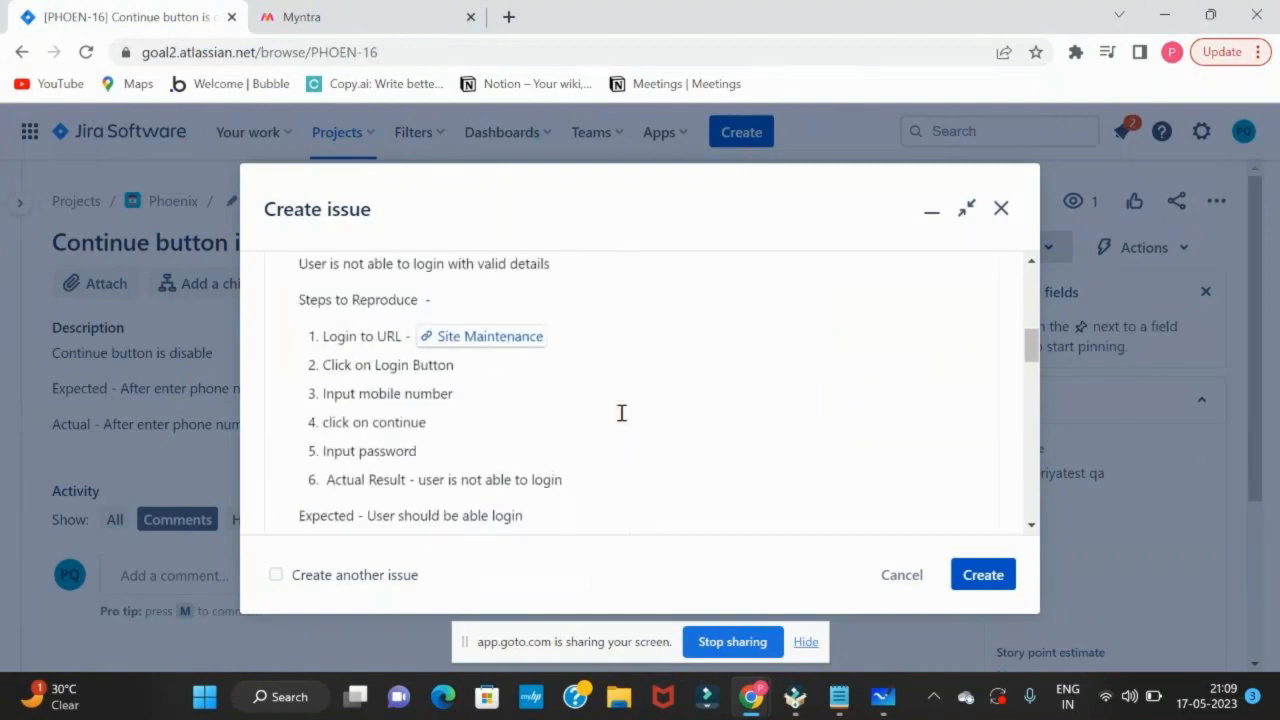
- Scroll the Create issue dialog past the description down to the Assignee field
{"action": "scroll", "scroll_direction": "down", "scroll_amount": 3}
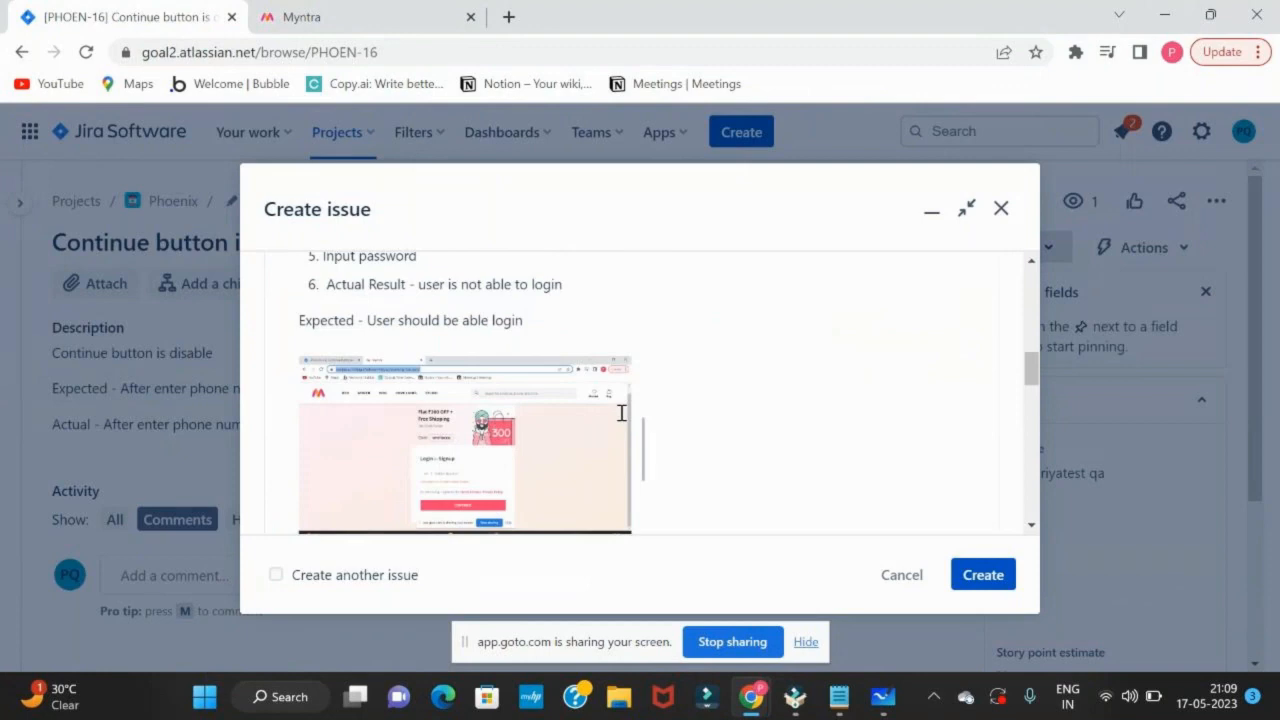
{"action": "scroll", "scroll_direction": "down", "scroll_amount": 3}
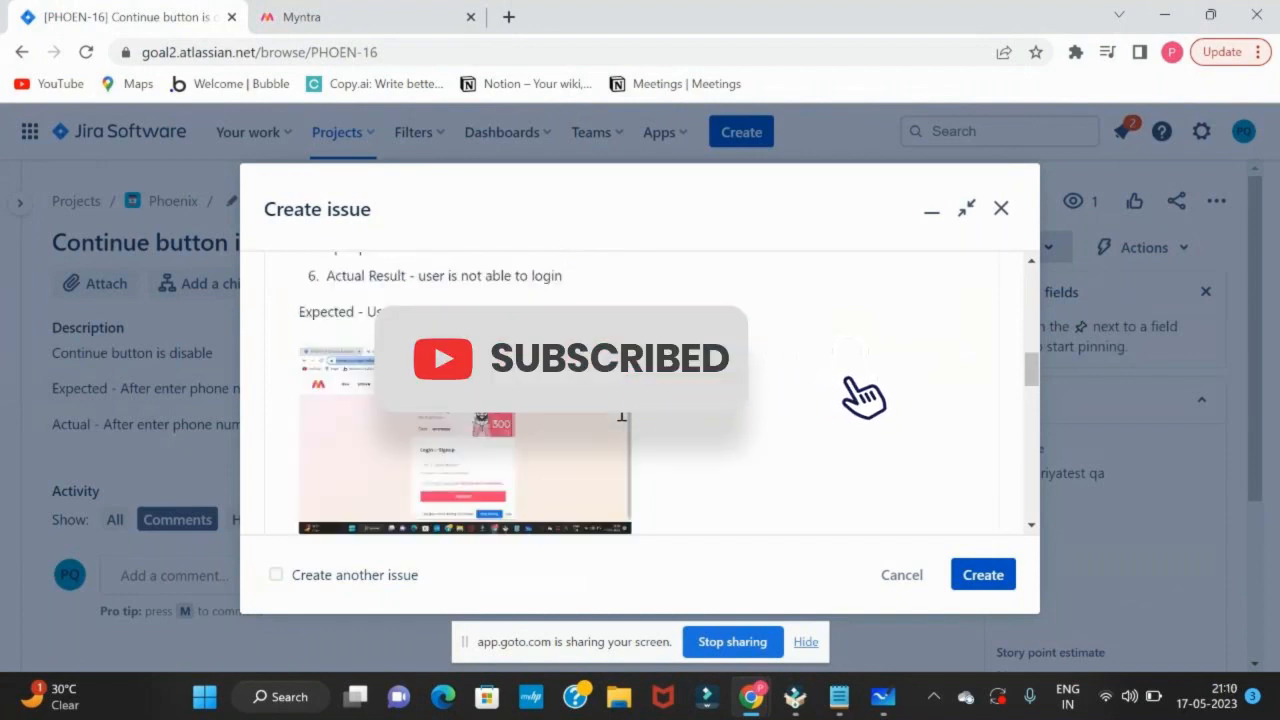
{"action": "scroll", "scroll_direction": "down", "scroll_amount": 3}
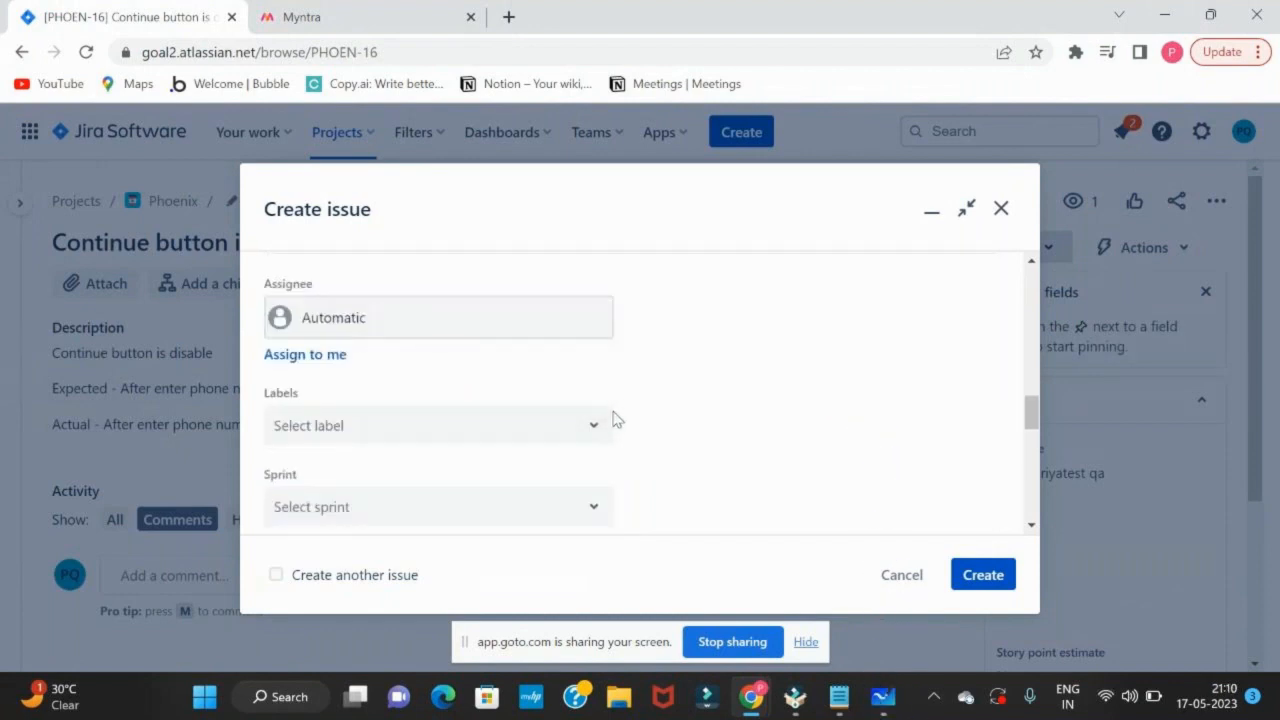
{"action": "left_click", "coordinate": [437, 317]}
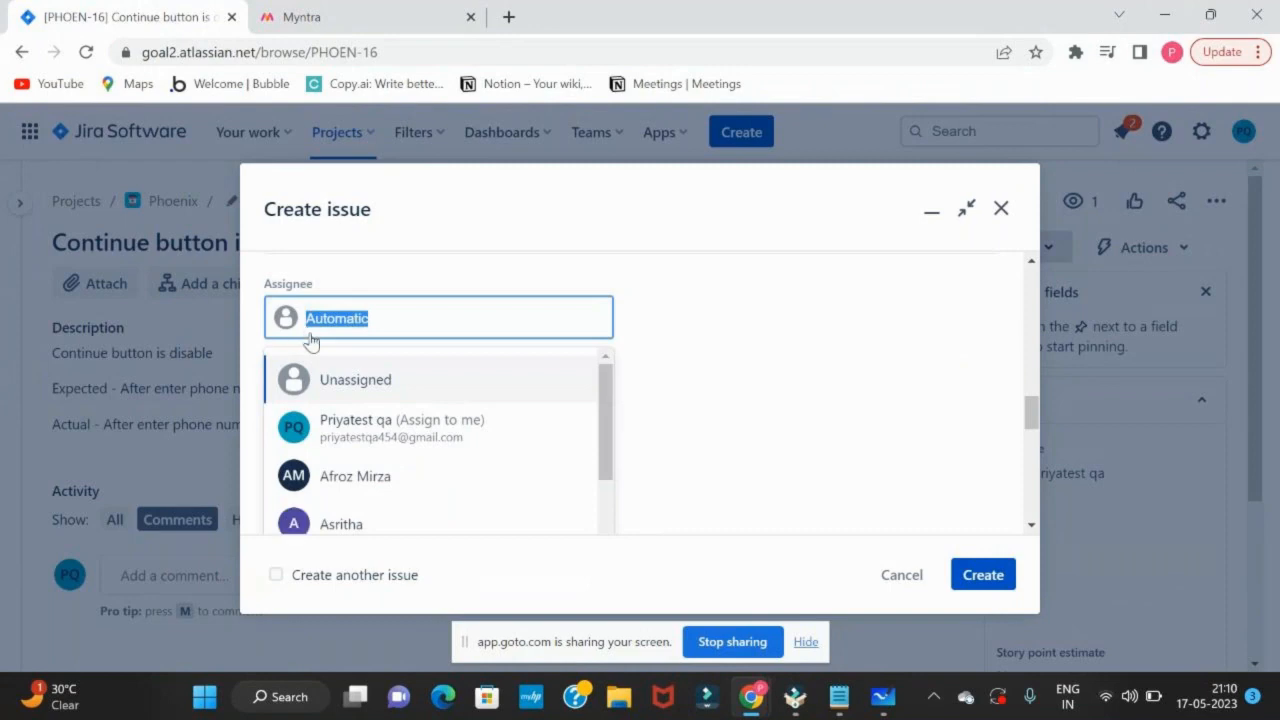
{"action": "scroll", "scroll_direction": "down", "scroll_amount": 3}
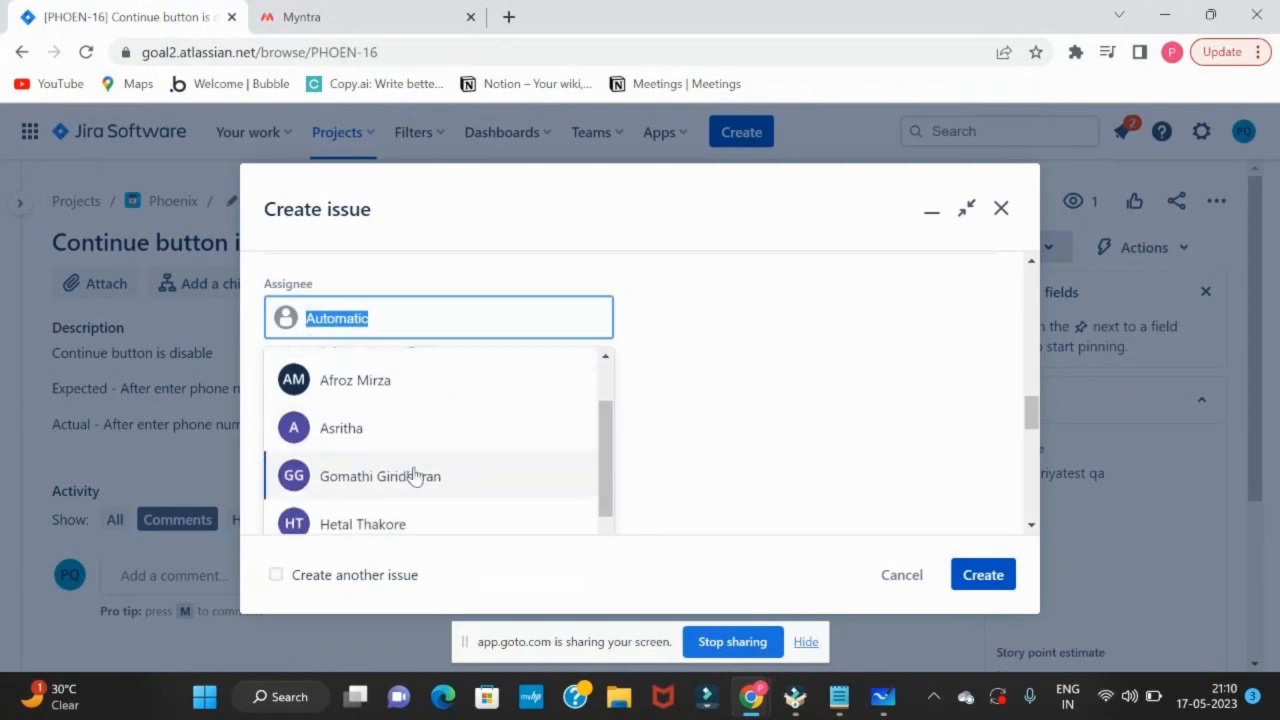
{"action": "left_click", "coordinate": [400, 476]}
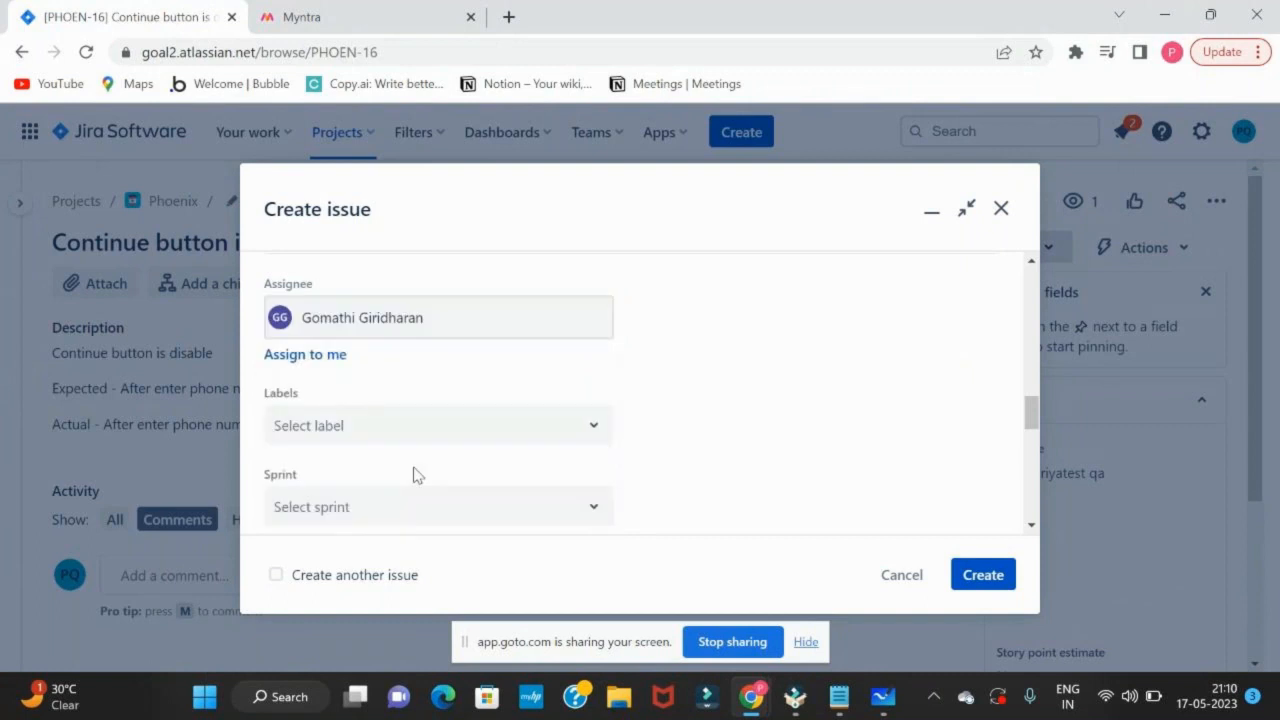
{"action": "scroll", "scroll_direction": "down", "scroll_amount": 3}
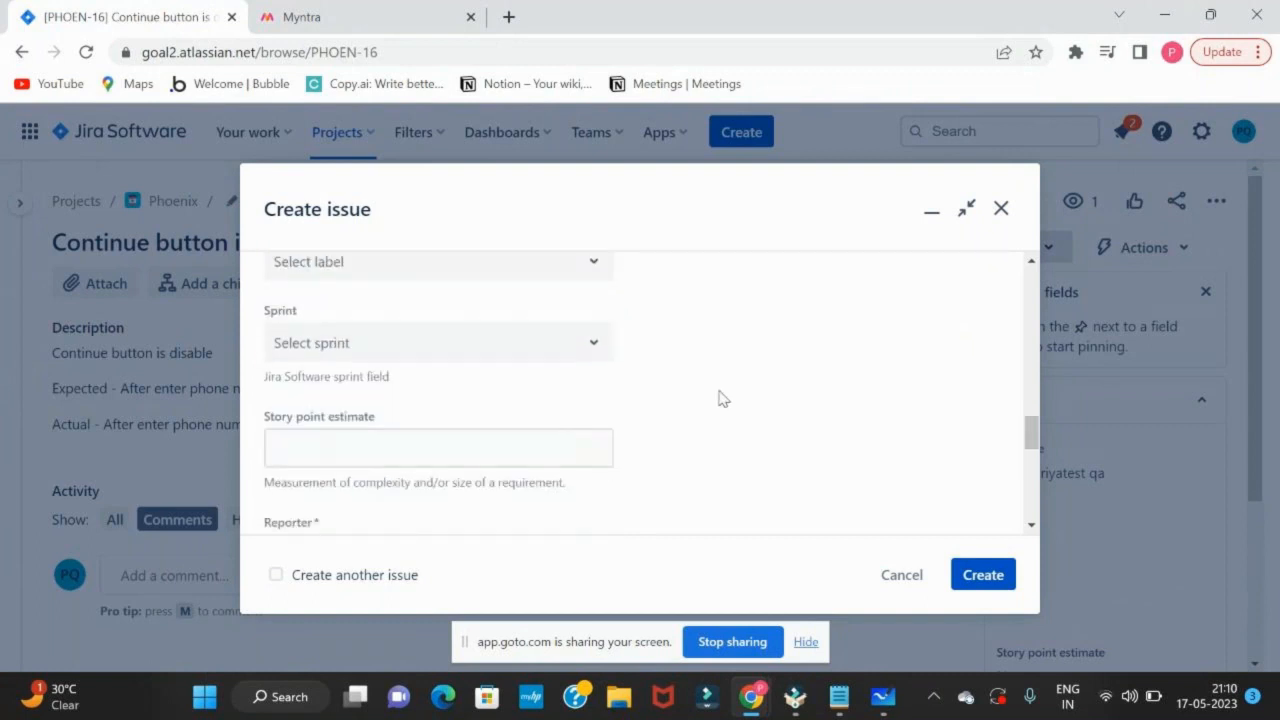
{"action": "scroll", "scroll_direction": "down", "scroll_amount": 3}
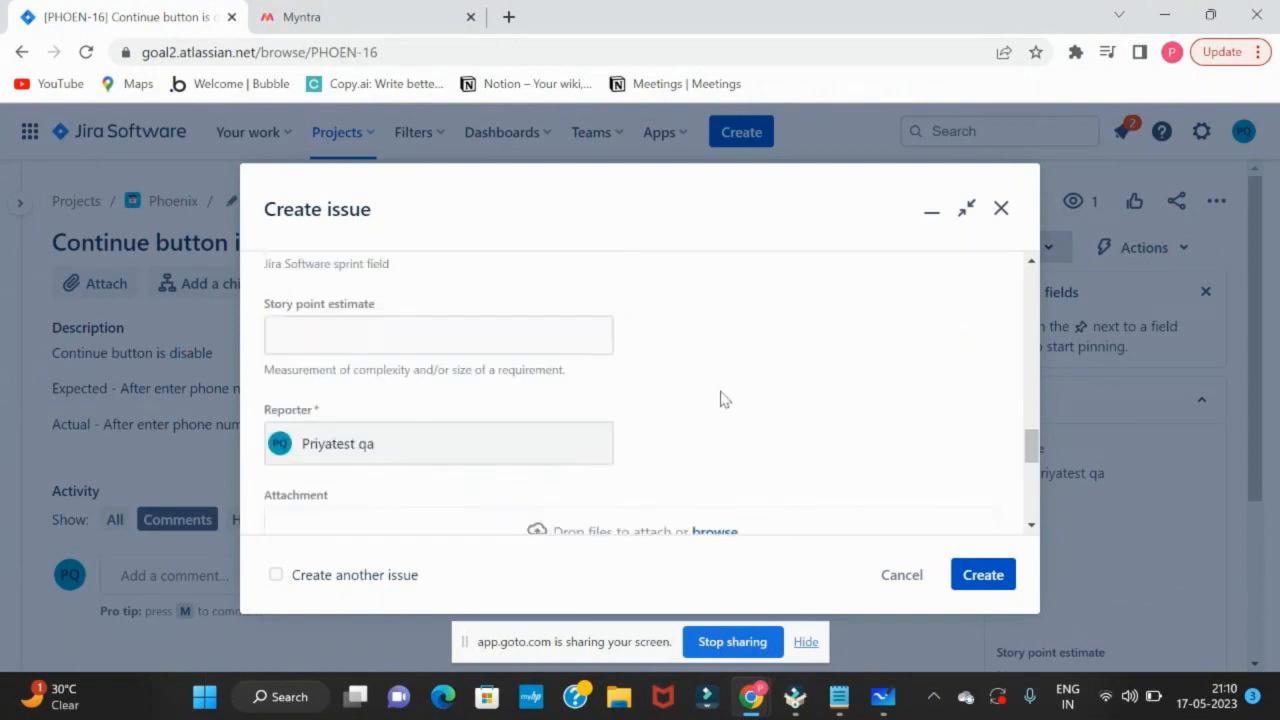
{"action": "scroll", "scroll_direction": "down", "scroll_amount": 3}
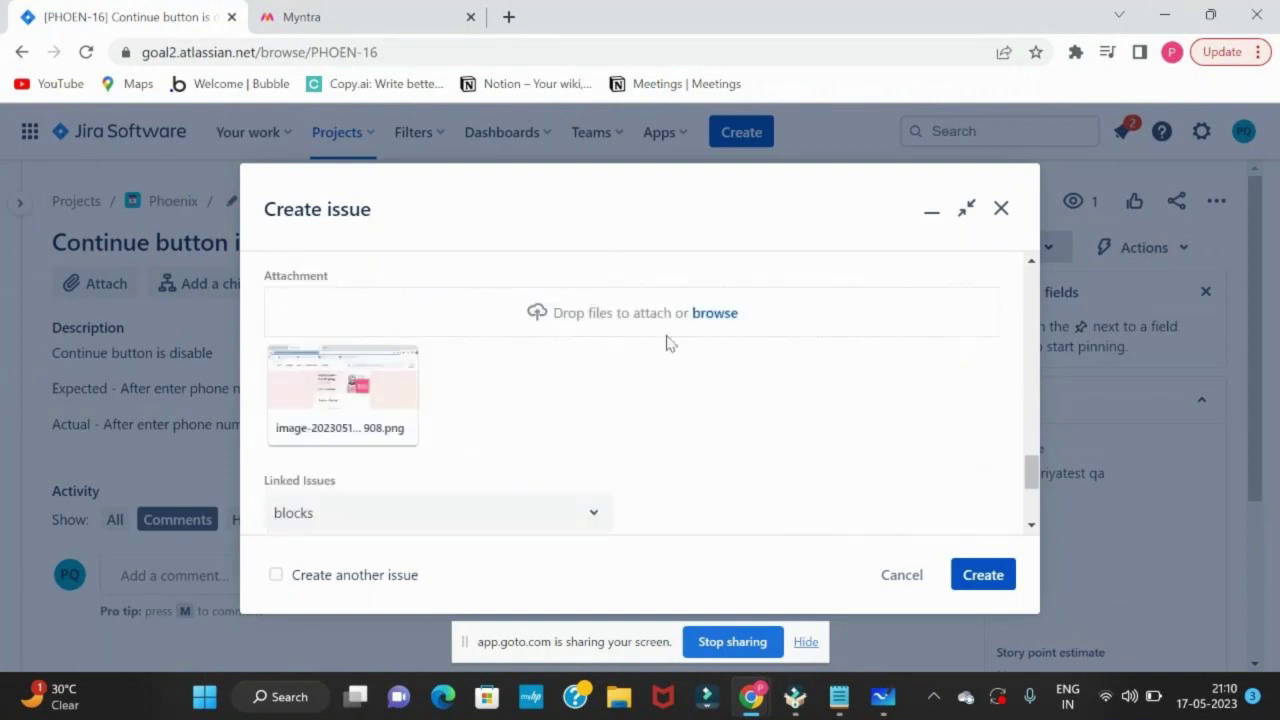
{"action": "scroll", "scroll_direction": "down", "scroll_amount": 3}
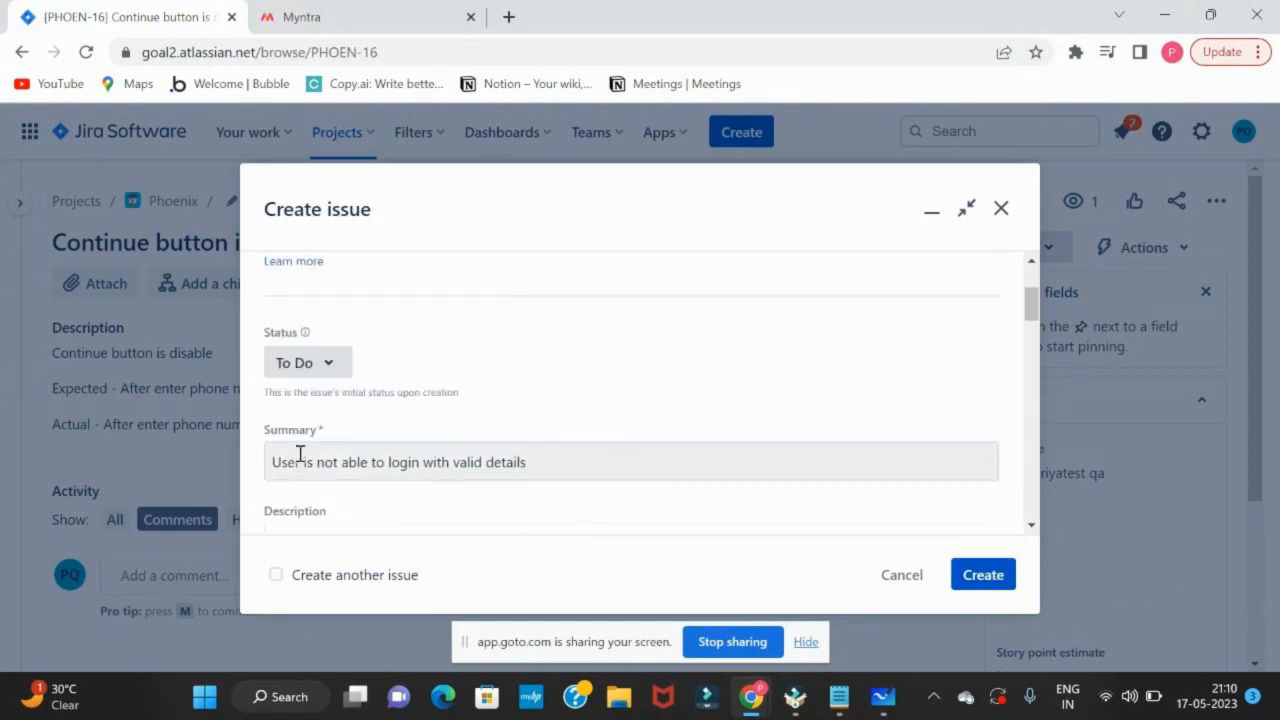
{"action": "scroll", "scroll_direction": "down", "scroll_amount": 3}
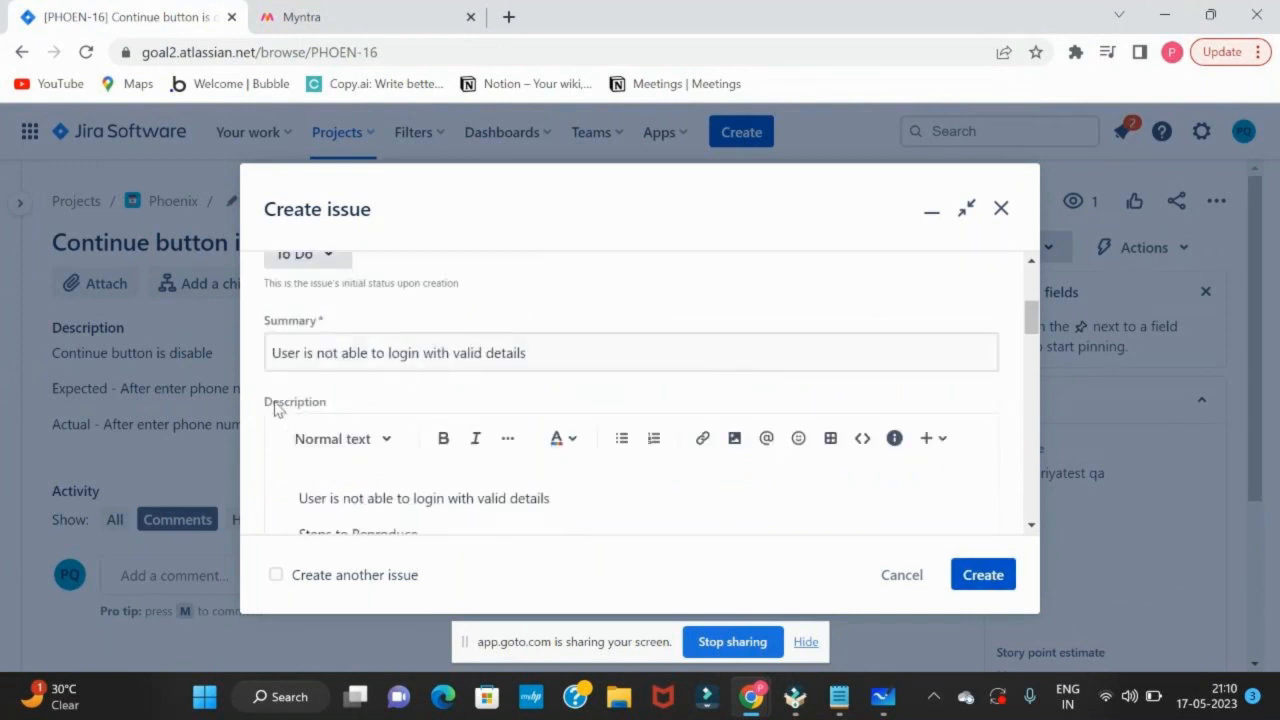
{"action": "double_click", "coordinate": [294, 402]}
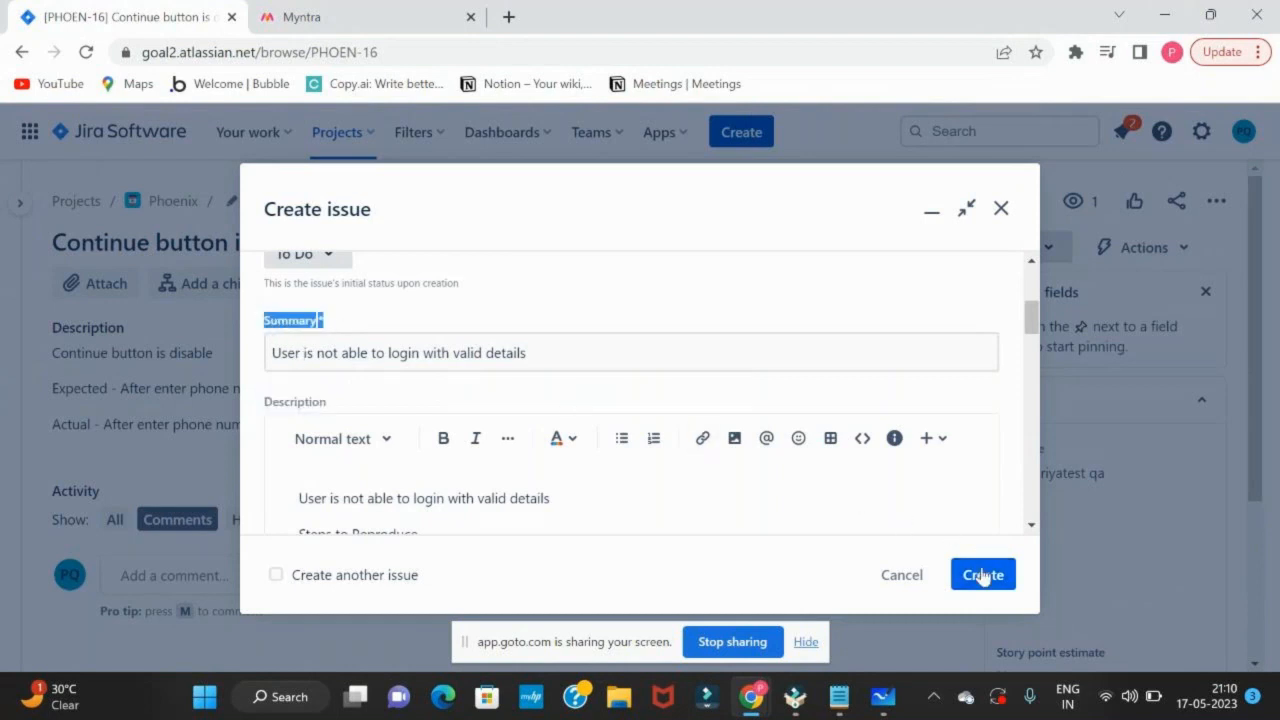
- Submit the bug with the dialog's Create button and confirm issue PHOEN-17 was created
{"action": "left_click", "coordinate": [983, 574]}
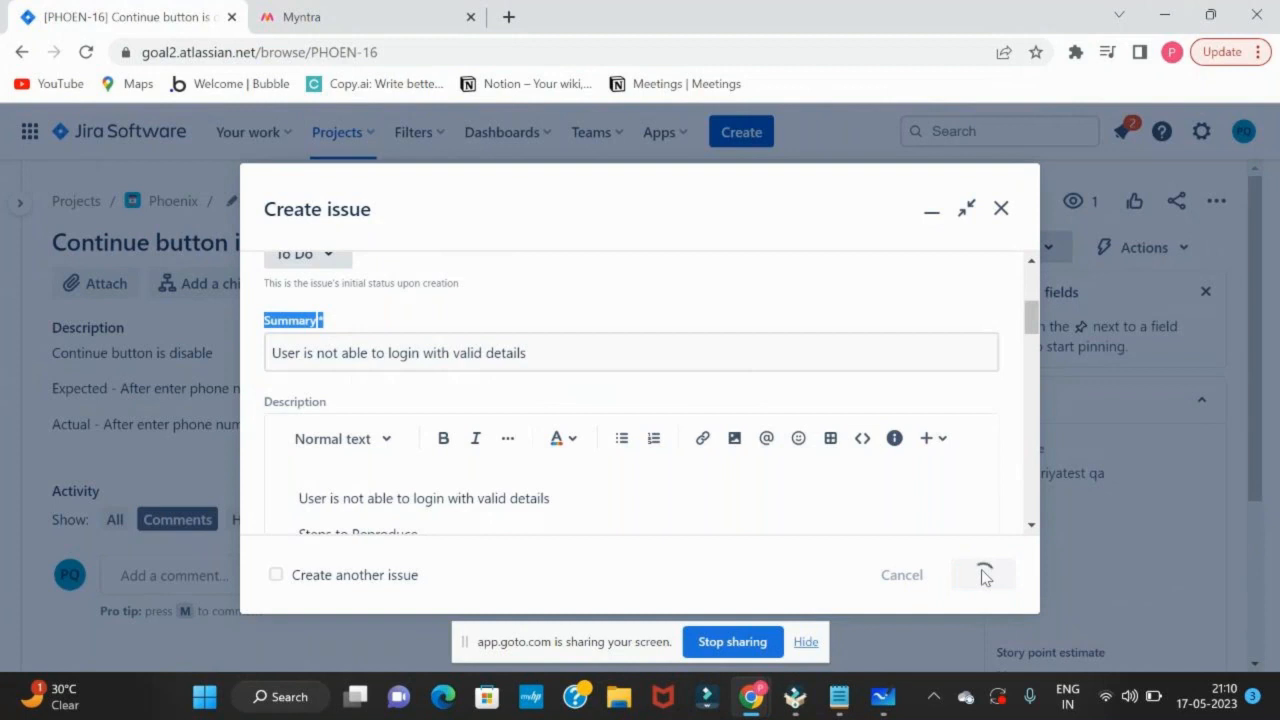
{"action": "left_click", "coordinate": [983, 575]}
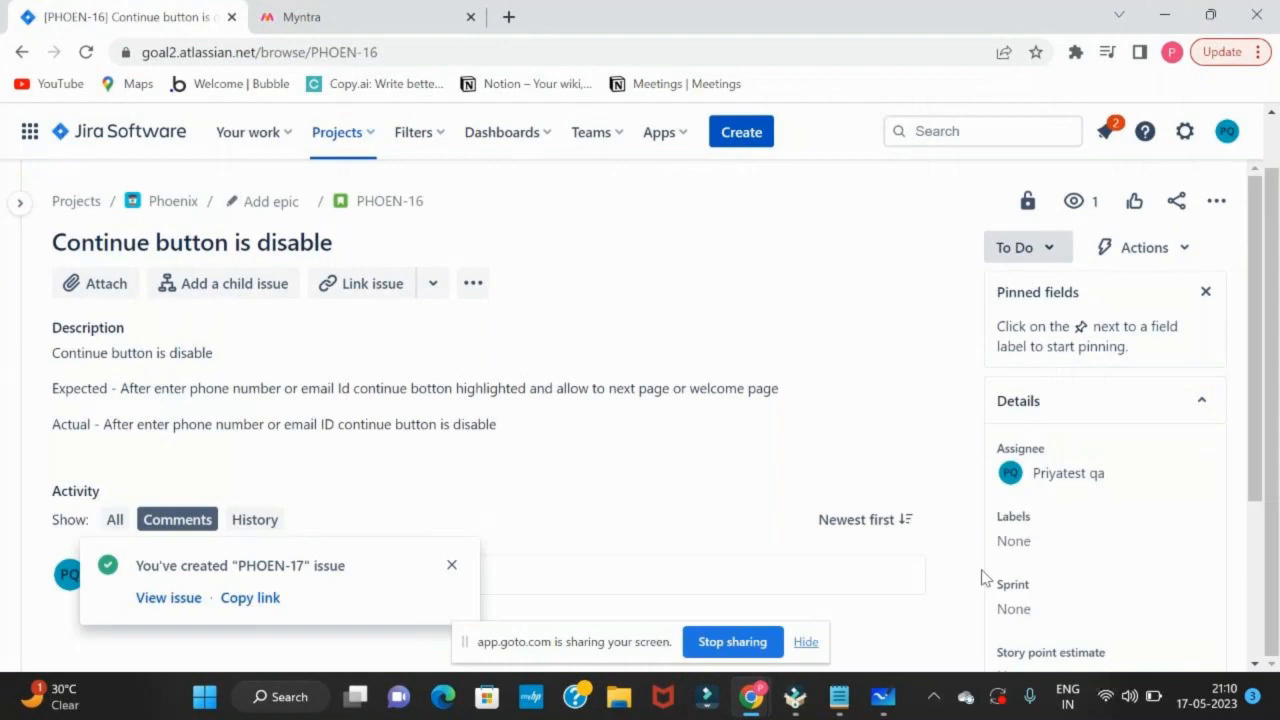
{"action": "key", "text": "Alt+Tab"}
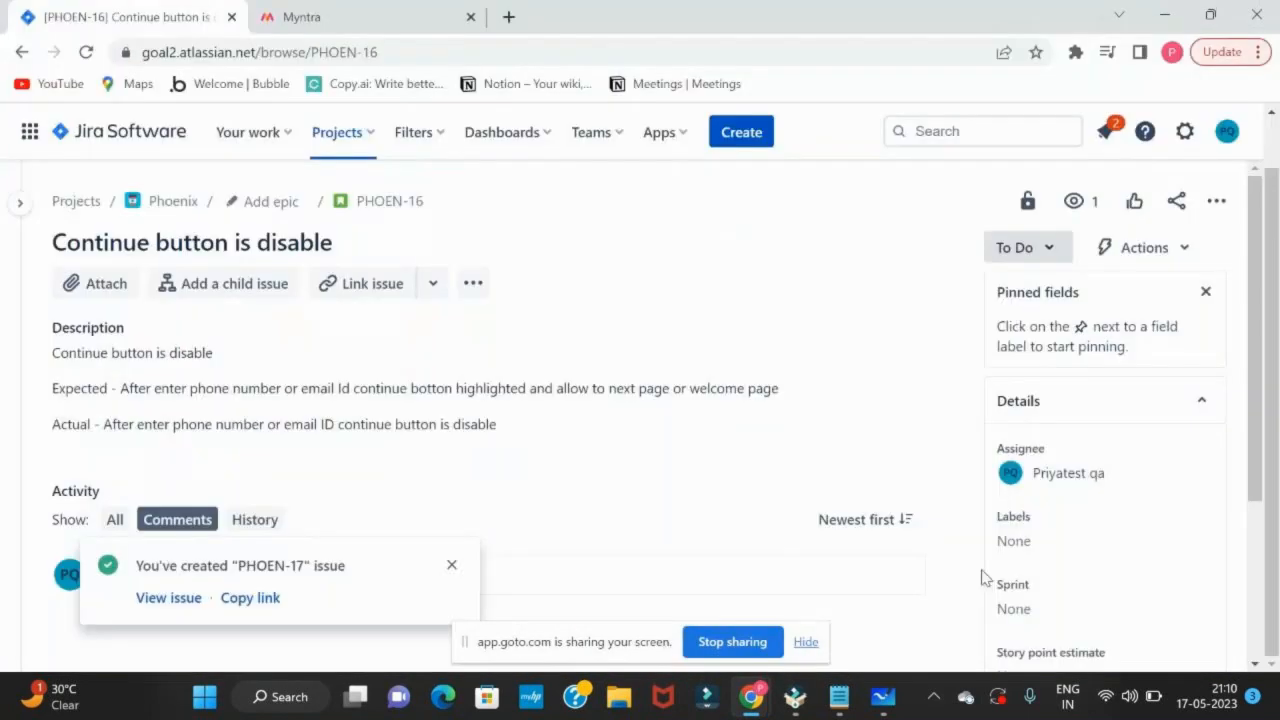
{"action": "left_click", "coordinate": [330, 17]}
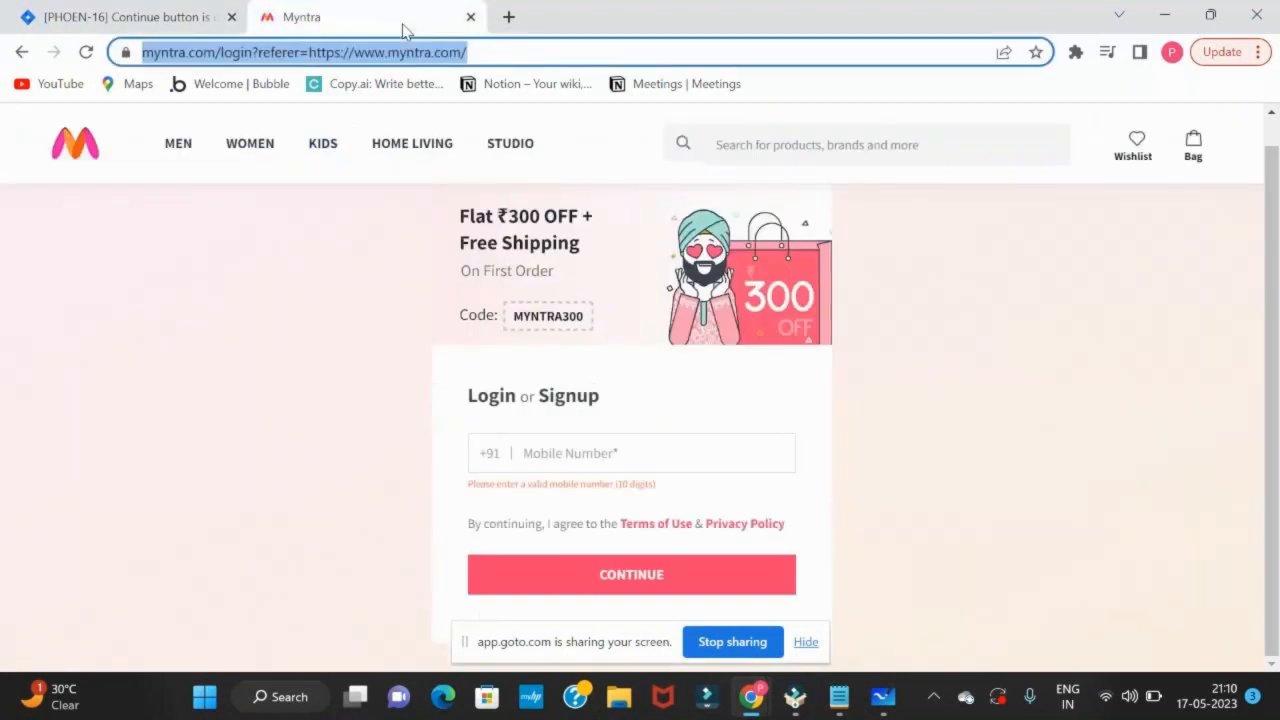
{"action": "mouse_move", "coordinate": [405, 388]}
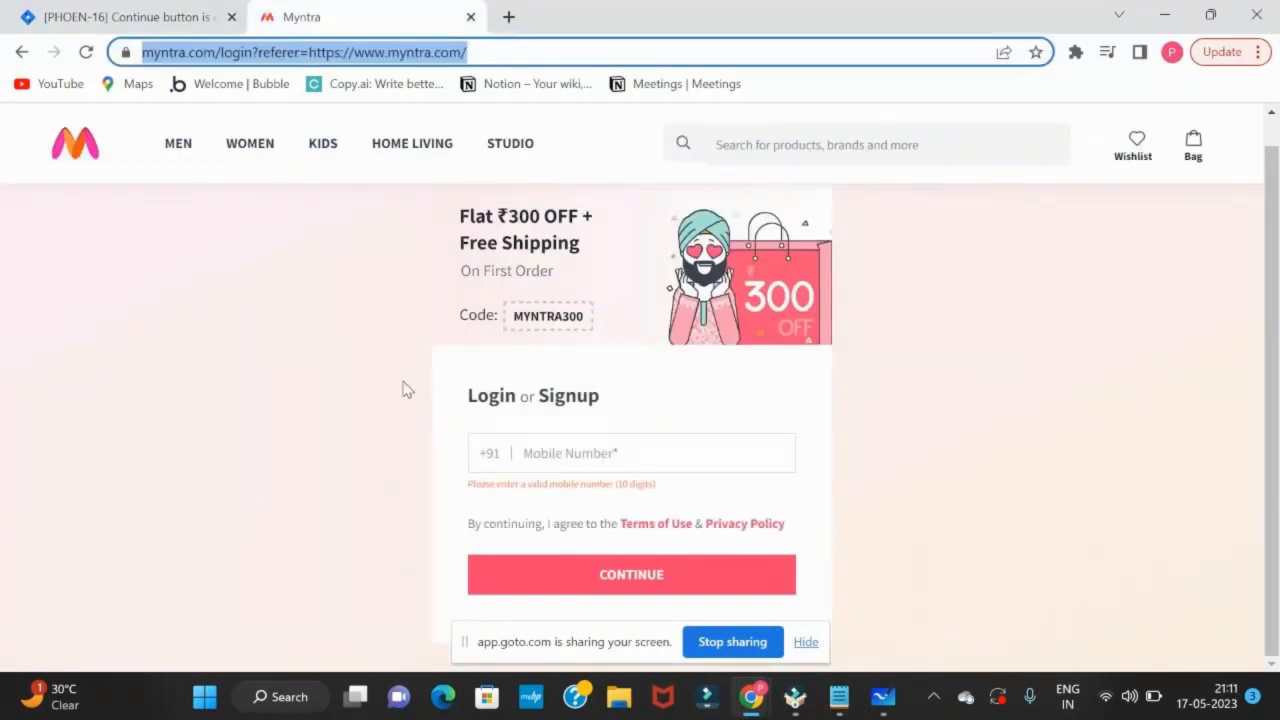
{"action": "mouse_move", "coordinate": [314, 239]}
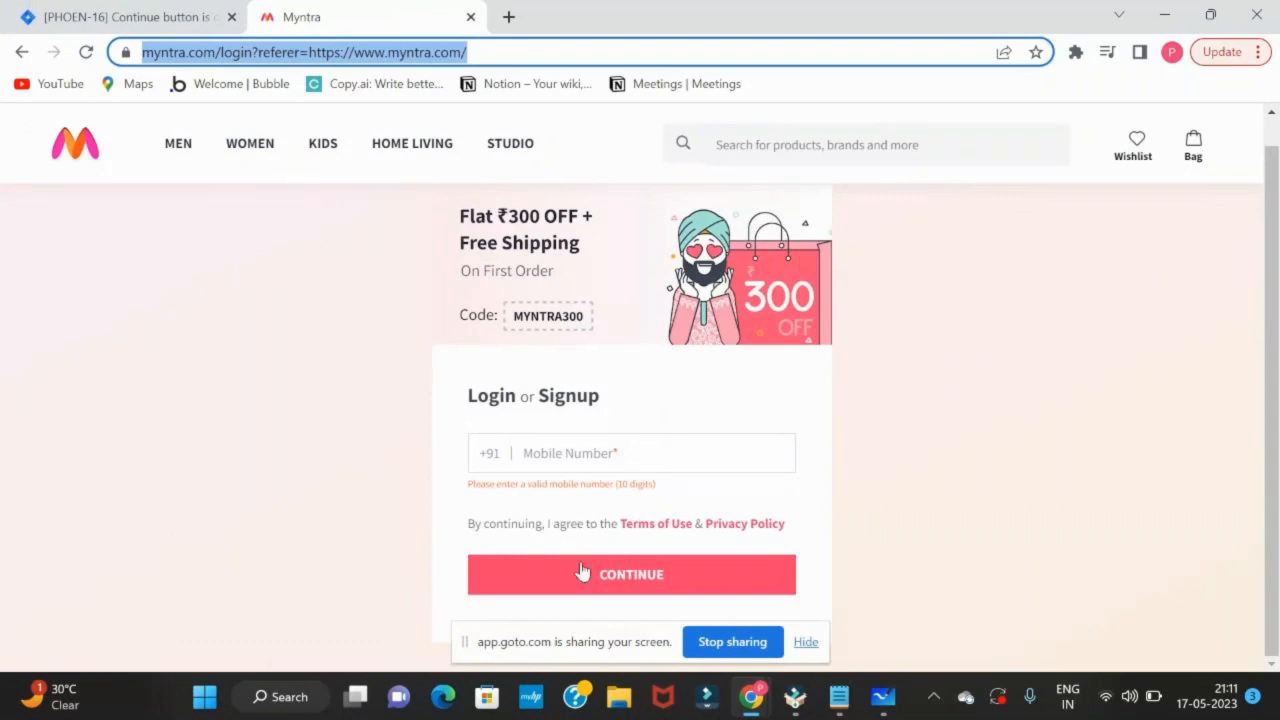
{"action": "mouse_move", "coordinate": [564, 566]}
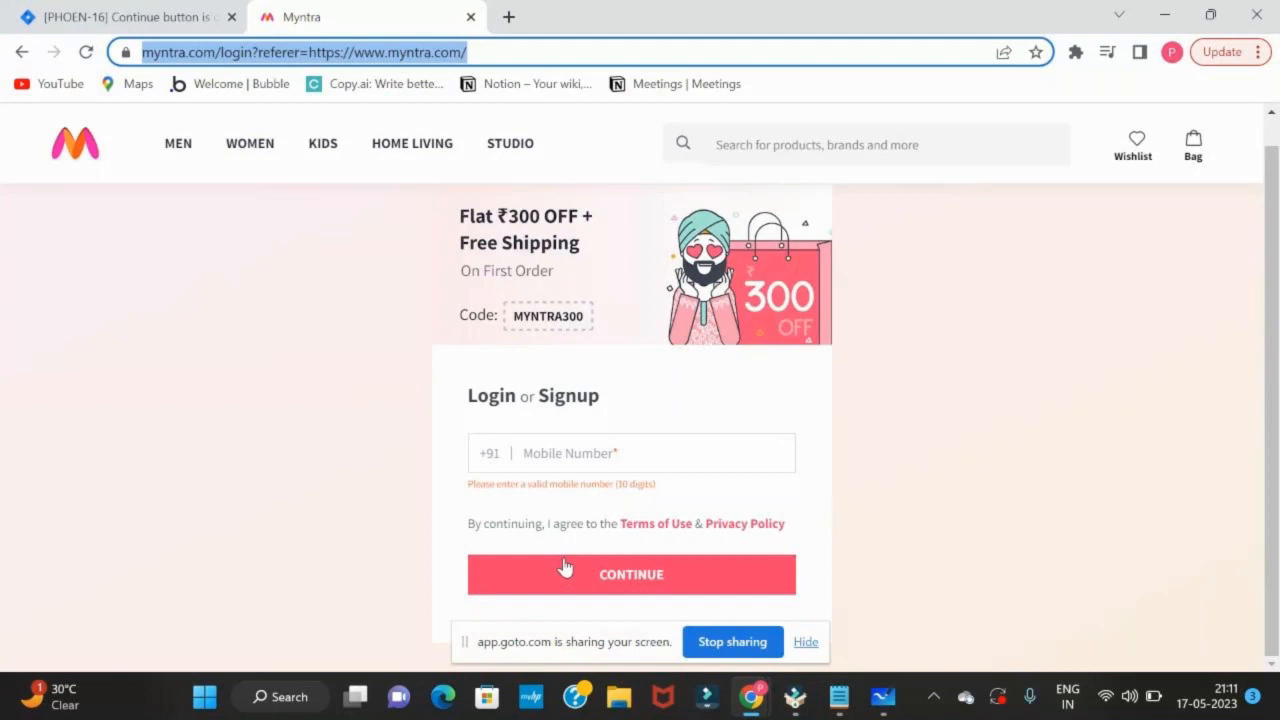
{"action": "mouse_move", "coordinate": [588, 573]}
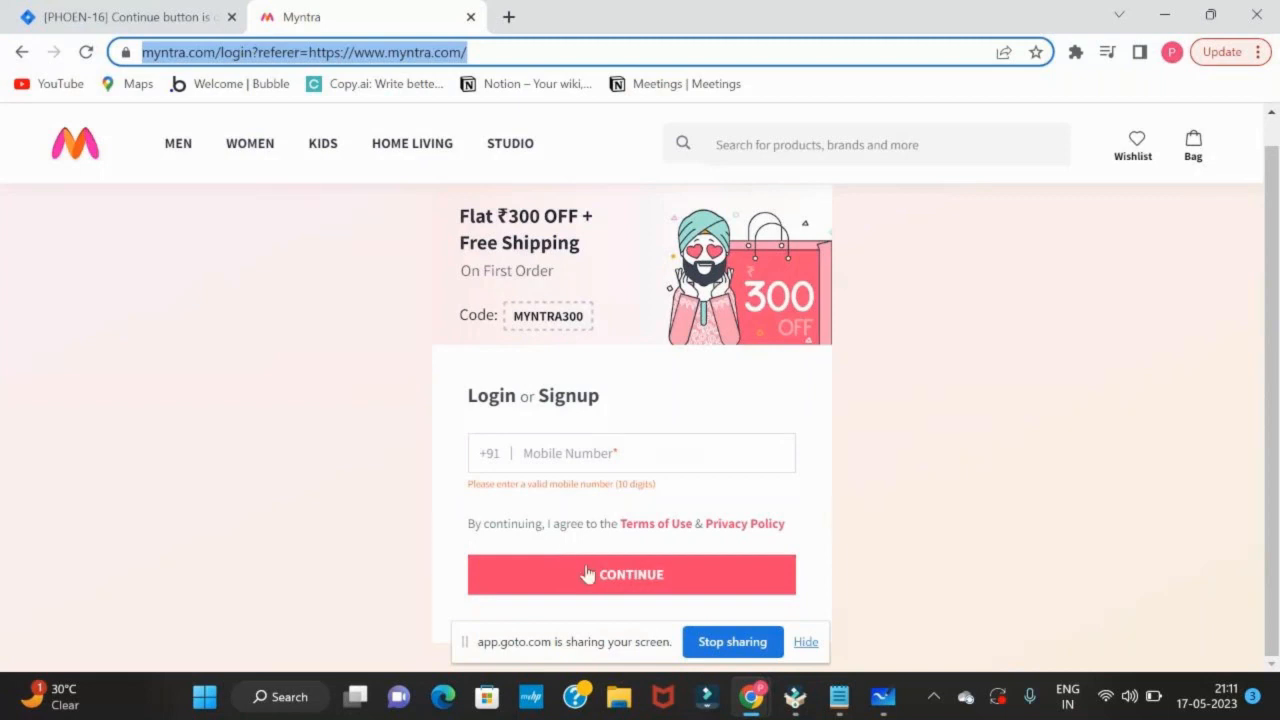
{"action": "mouse_move", "coordinate": [404, 396]}
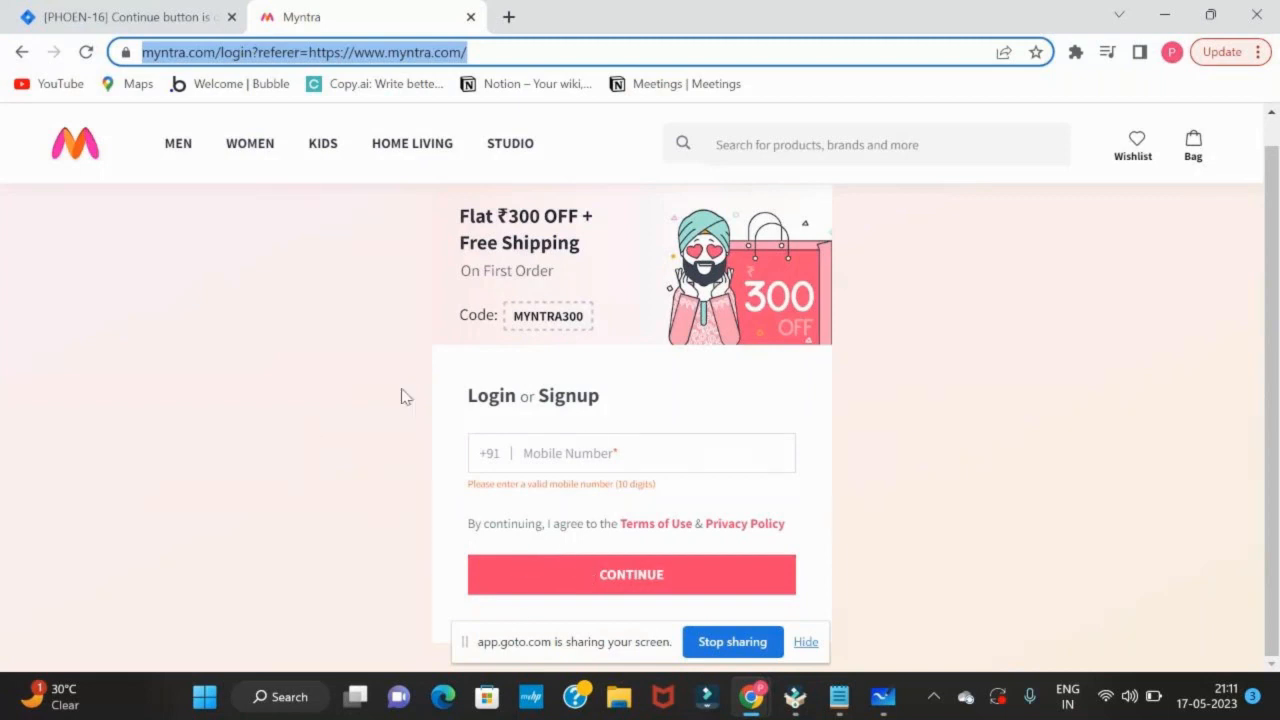
{"action": "mouse_move", "coordinate": [62, 27]}
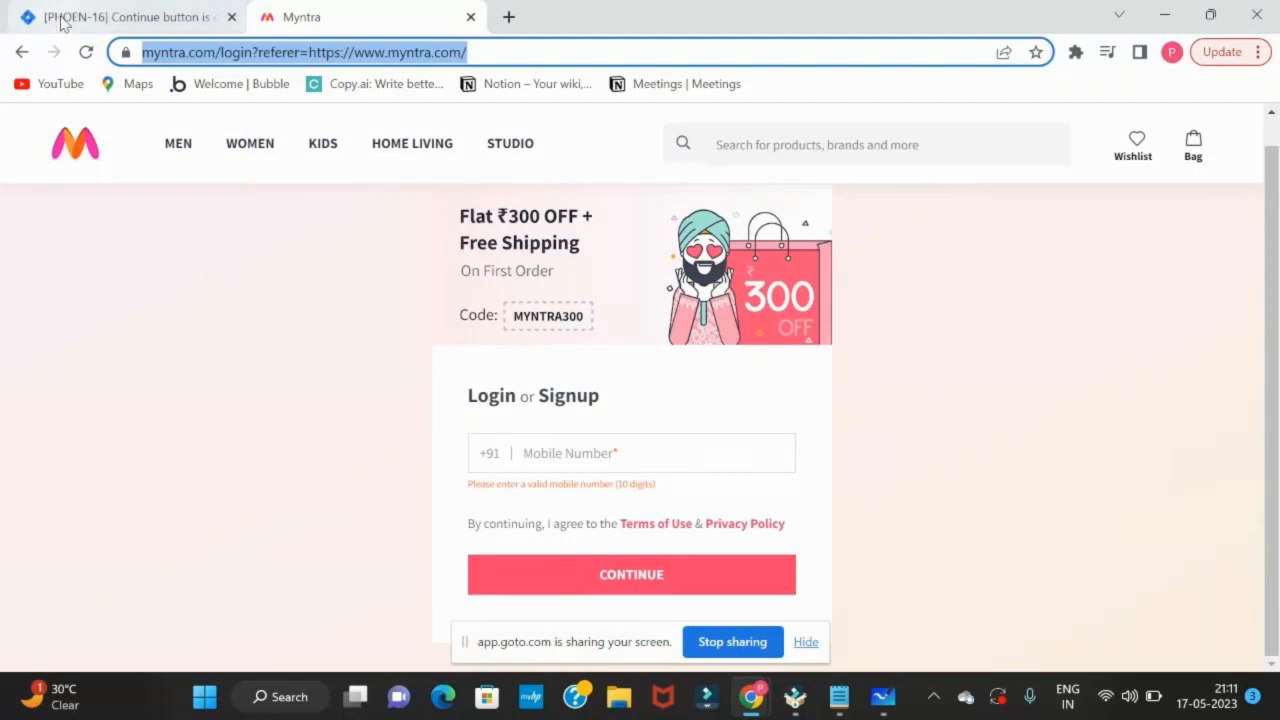
{"action": "left_click", "coordinate": [120, 17]}
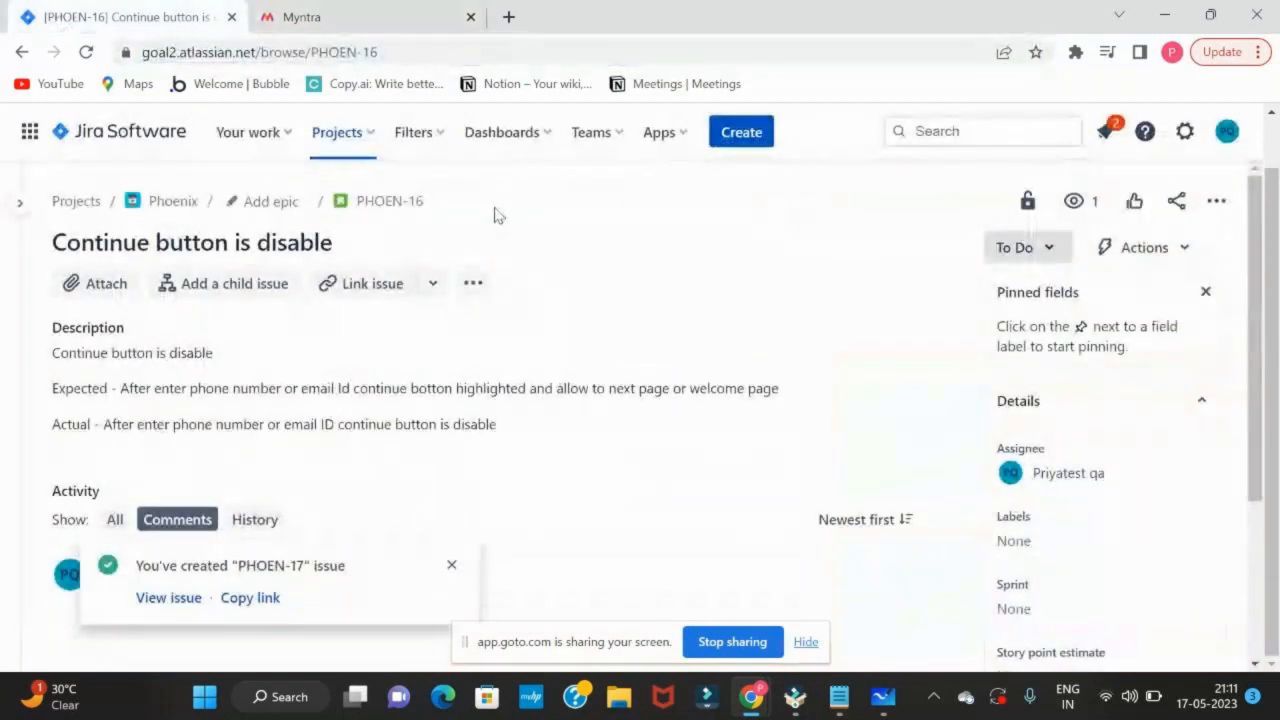
{"action": "left_click", "coordinate": [300, 17]}
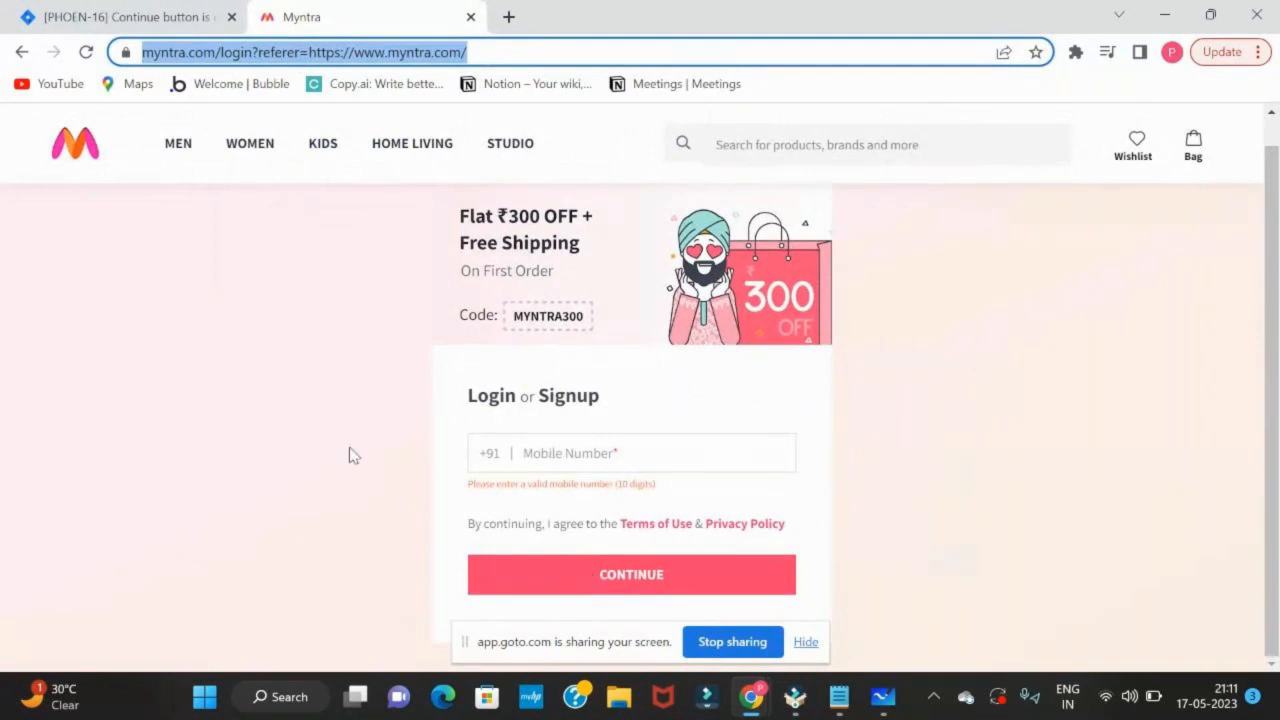
{"action": "left_click", "coordinate": [130, 17]}
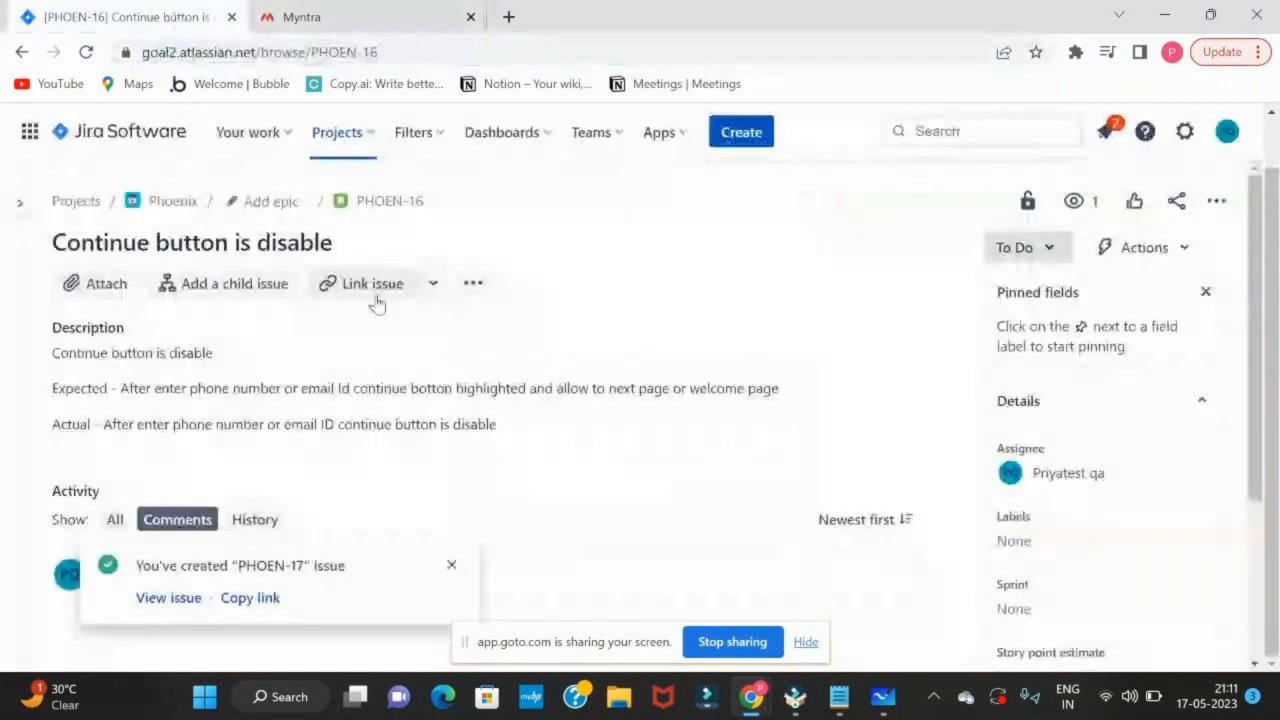
- Open a fresh Create issue form with Phoenix and Bug preselected, scrolling down
{"action": "left_click", "coordinate": [741, 131]}
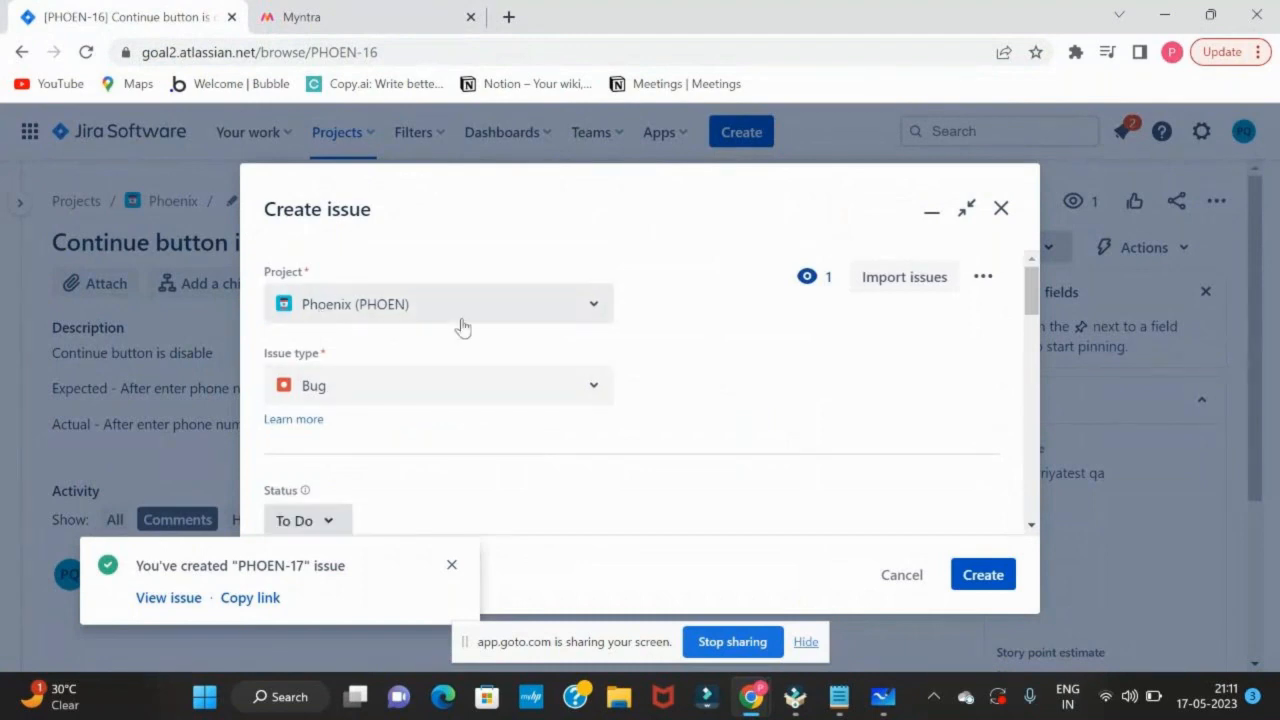
{"action": "mouse_move", "coordinate": [425, 395]}
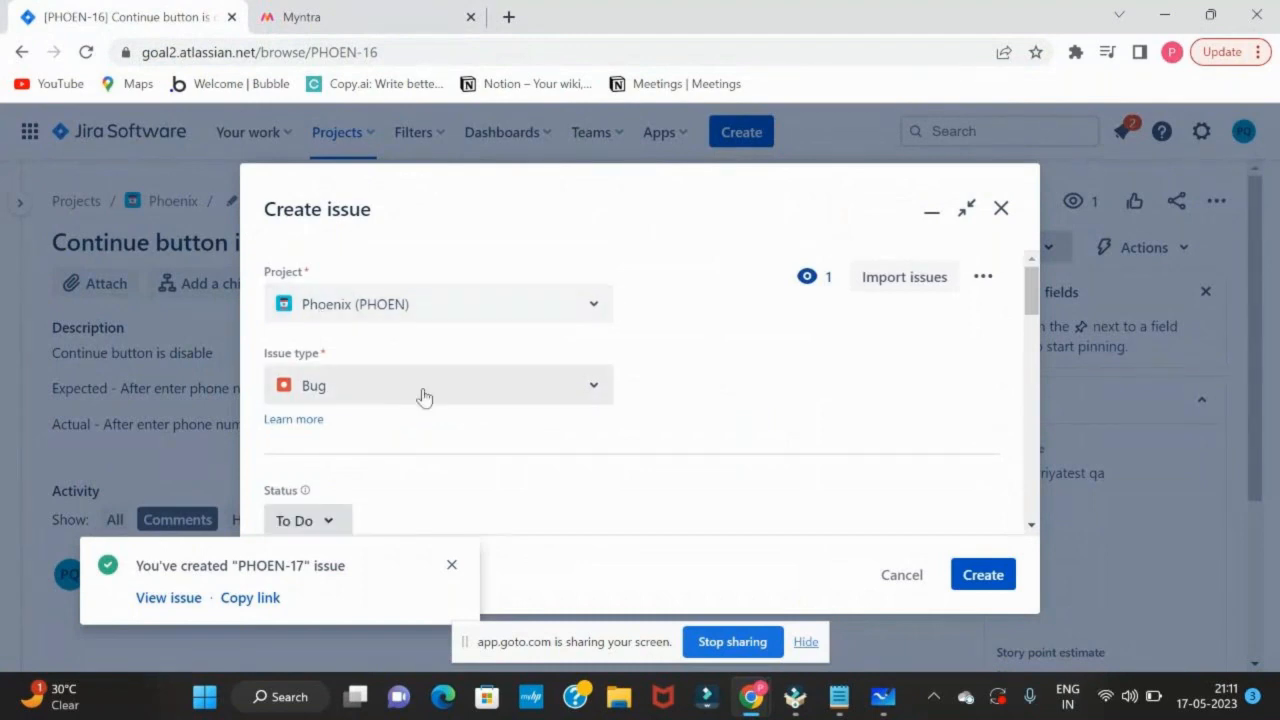
{"action": "scroll", "scroll_direction": "down", "scroll_amount": 3}
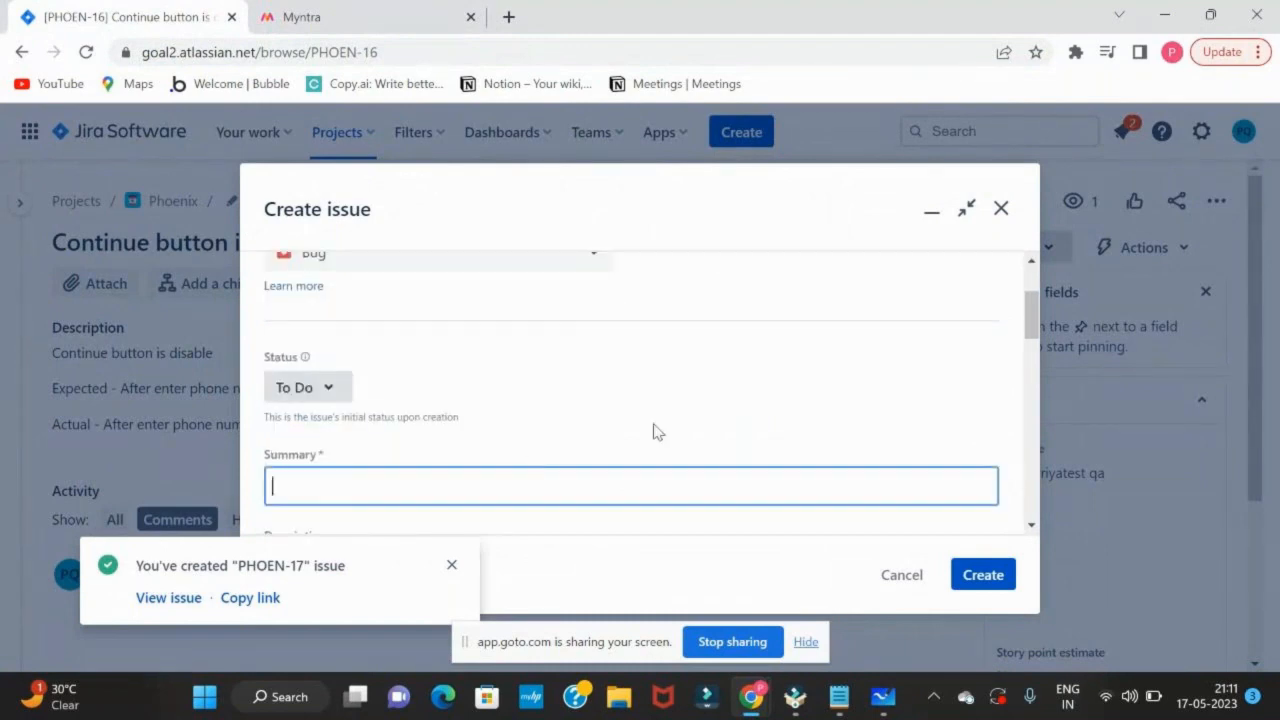